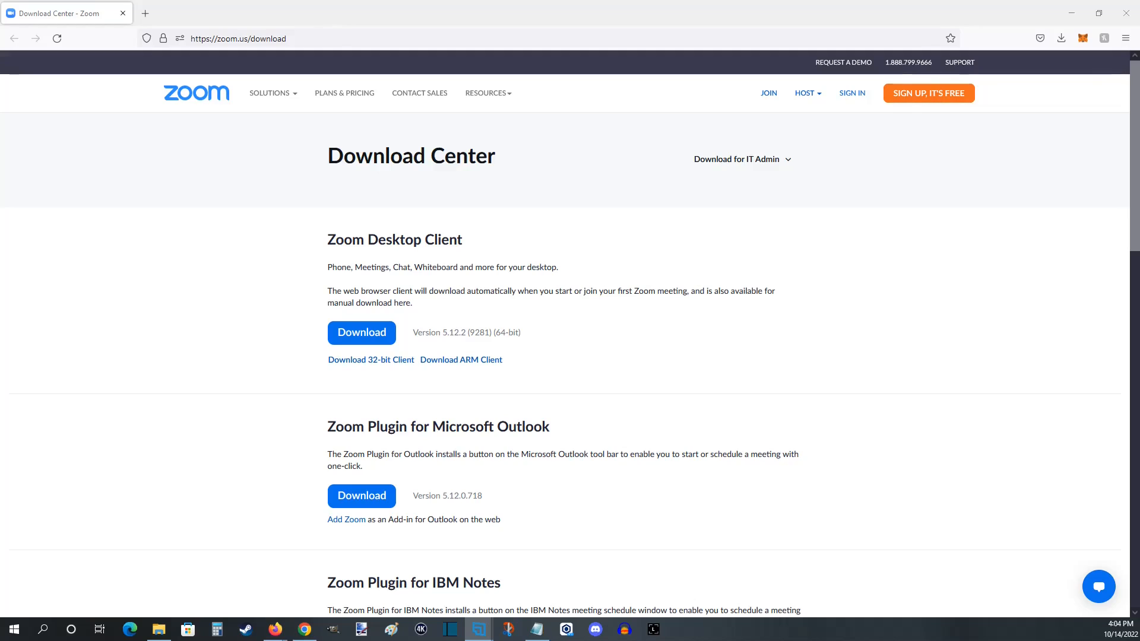
mouse_move(632, 307)
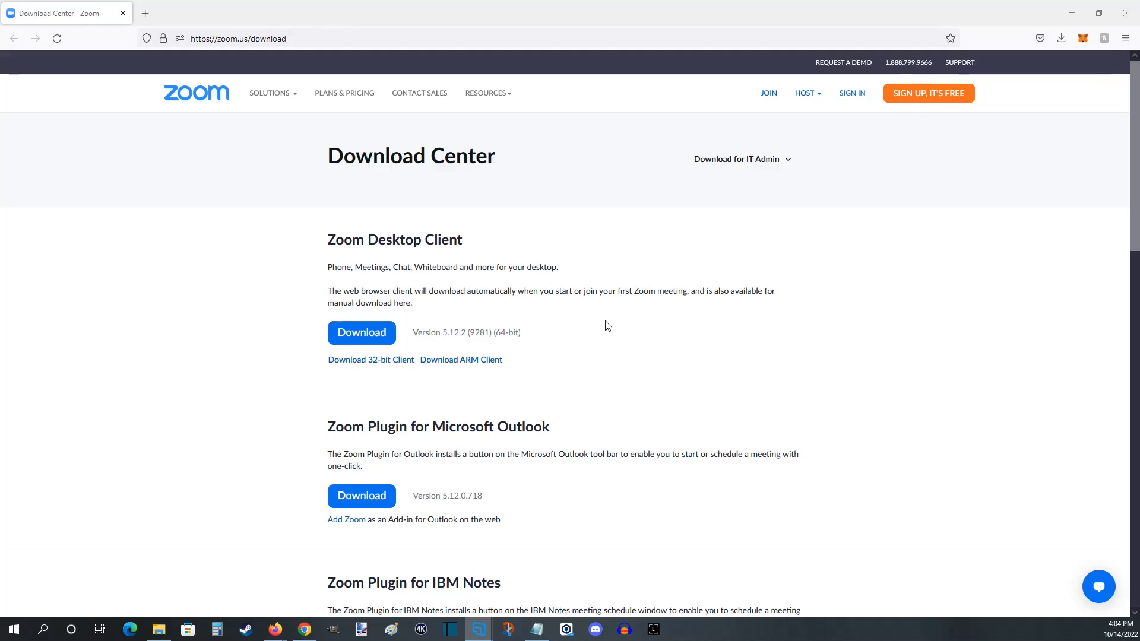
mouse_move(577, 281)
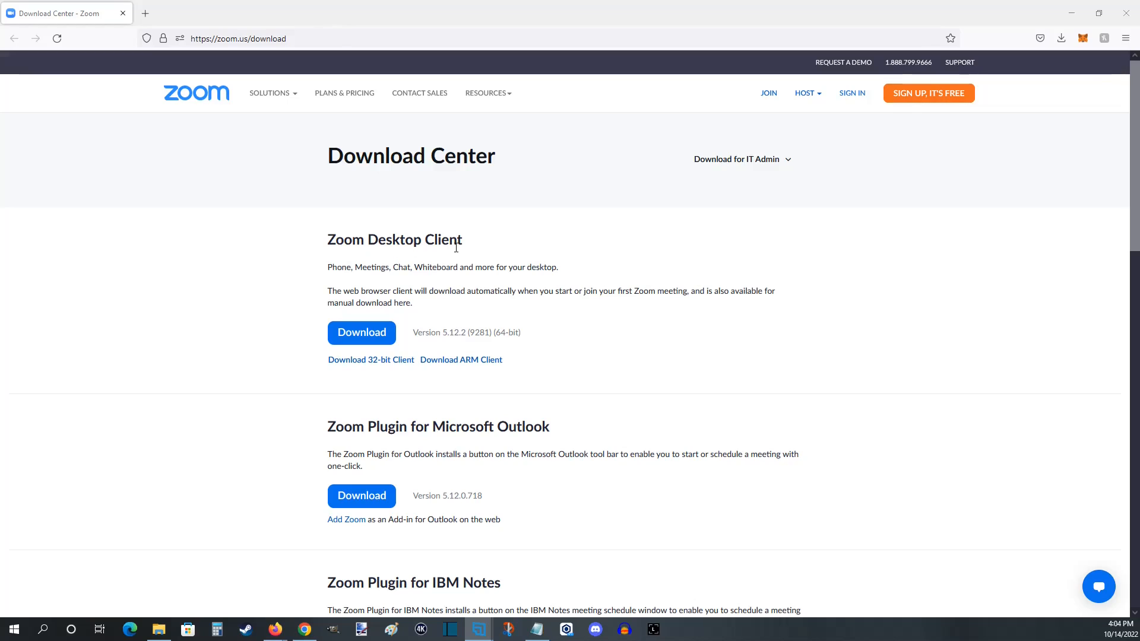
mouse_move(500, 329)
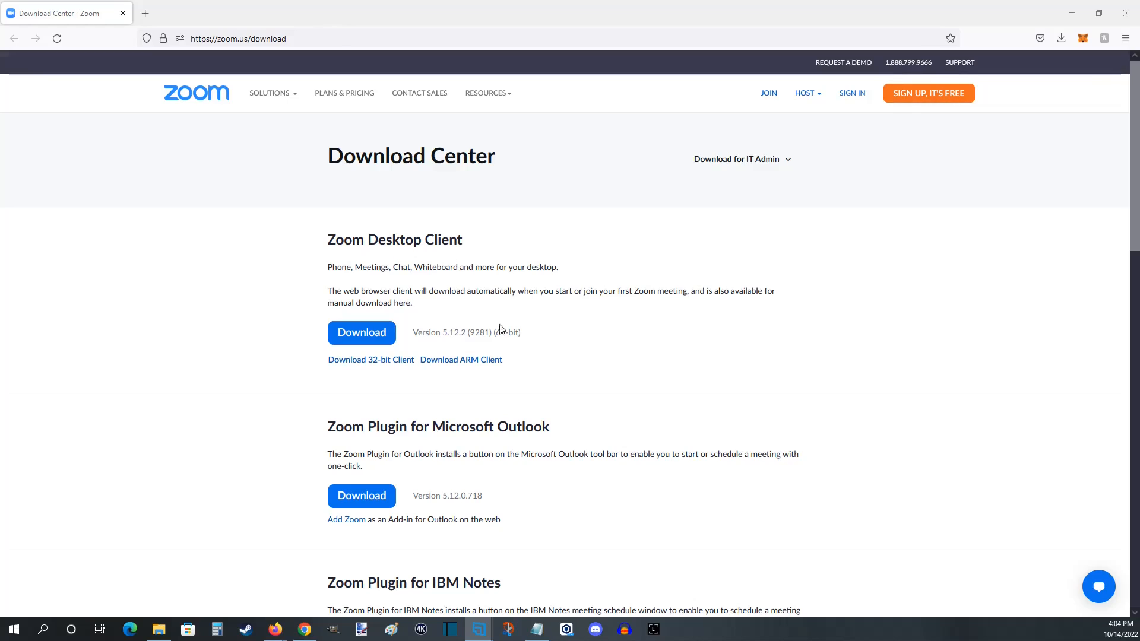
mouse_move(367, 345)
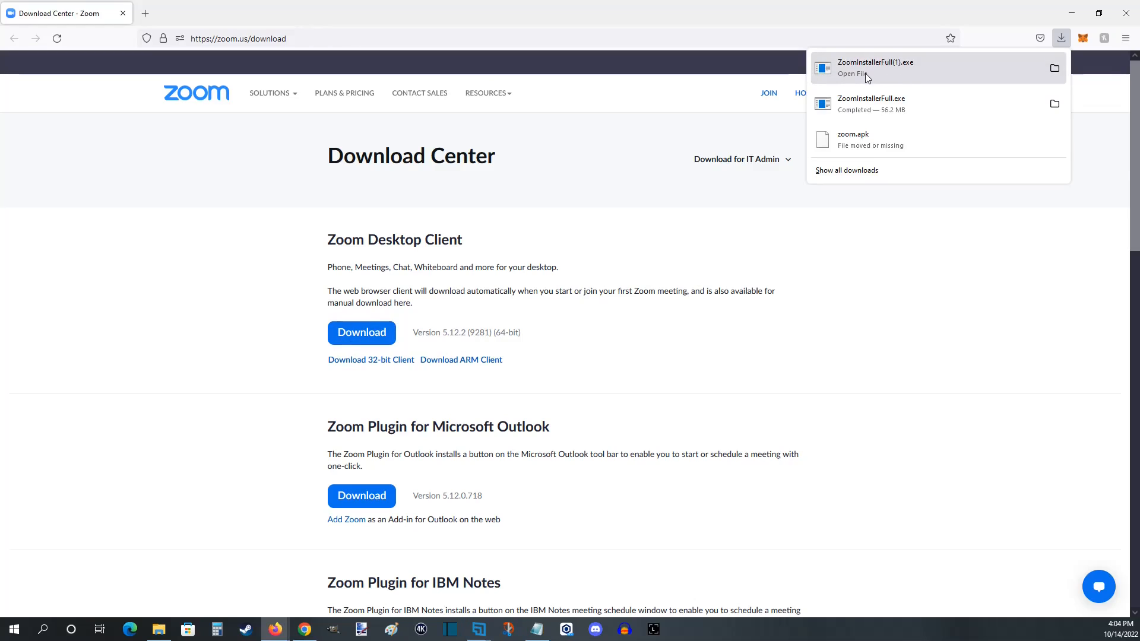
mouse_move(890, 85)
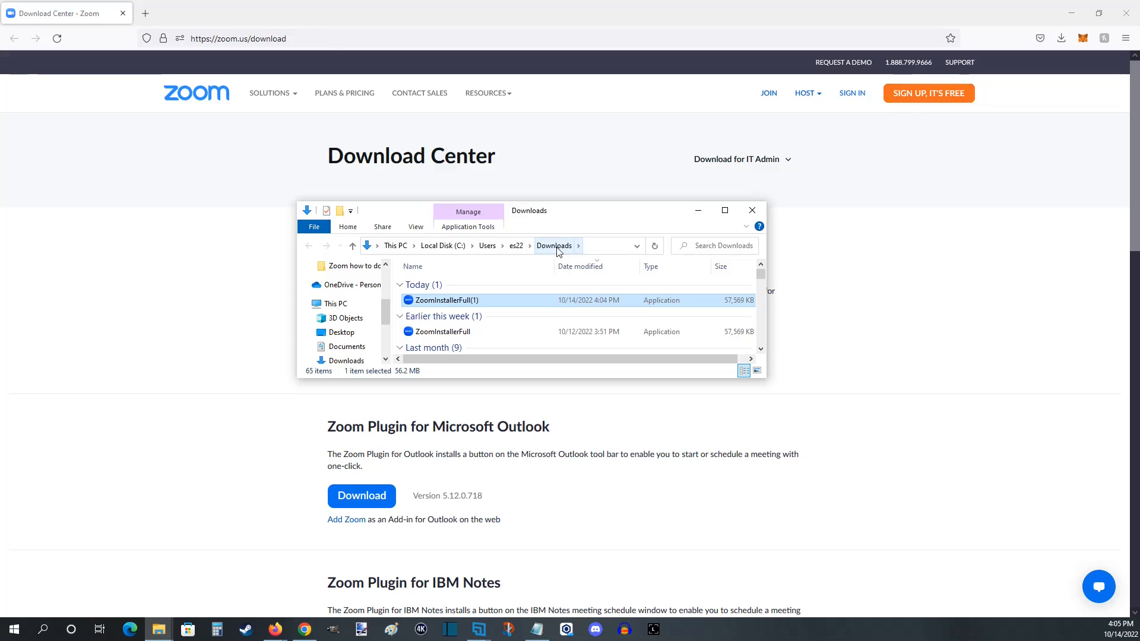
mouse_move(446, 300)
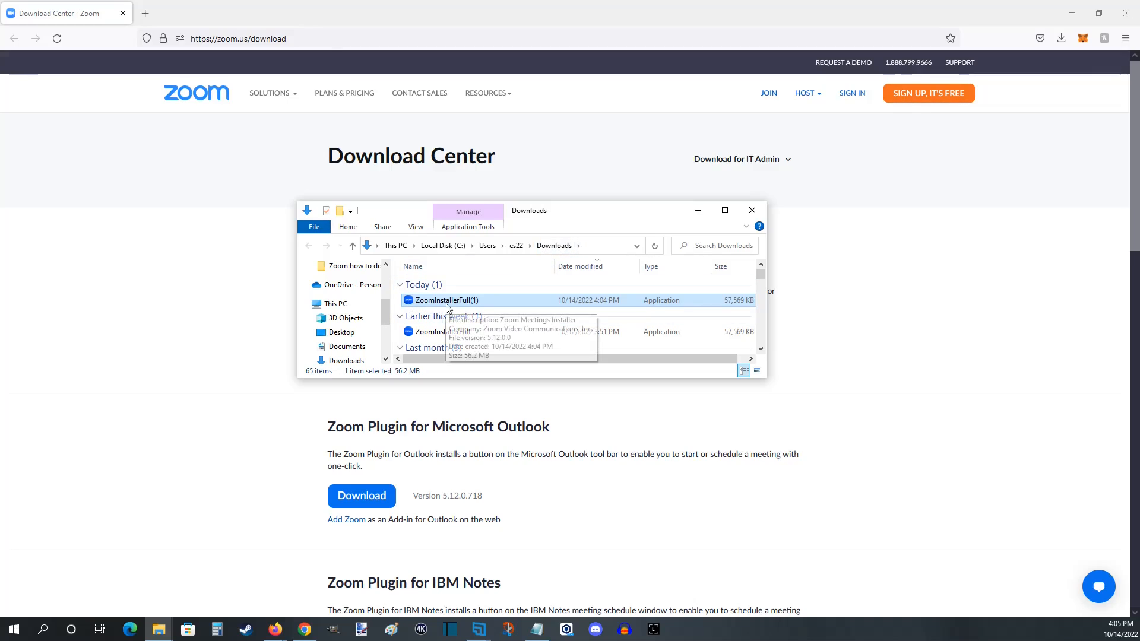
mouse_move(480, 216)
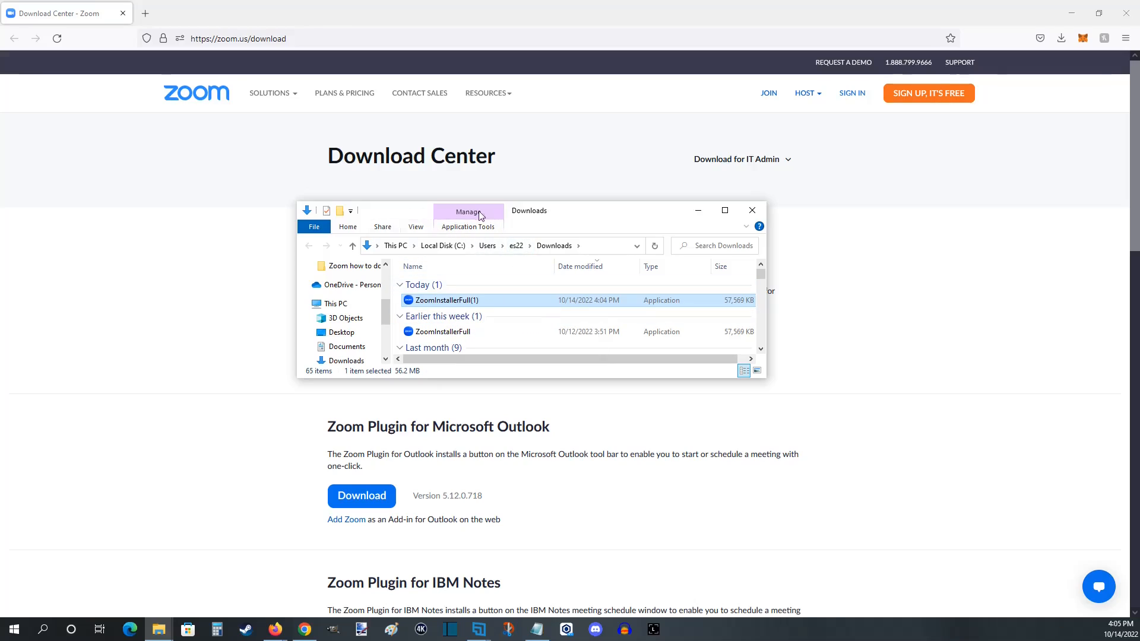
mouse_move(510, 309)
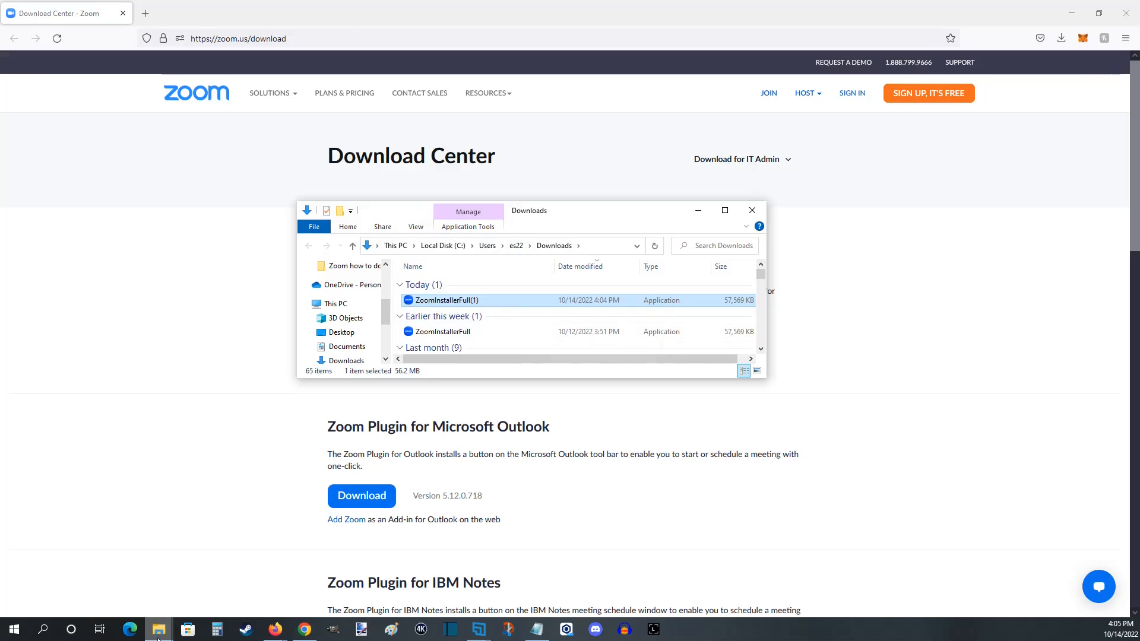
mouse_move(159, 630)
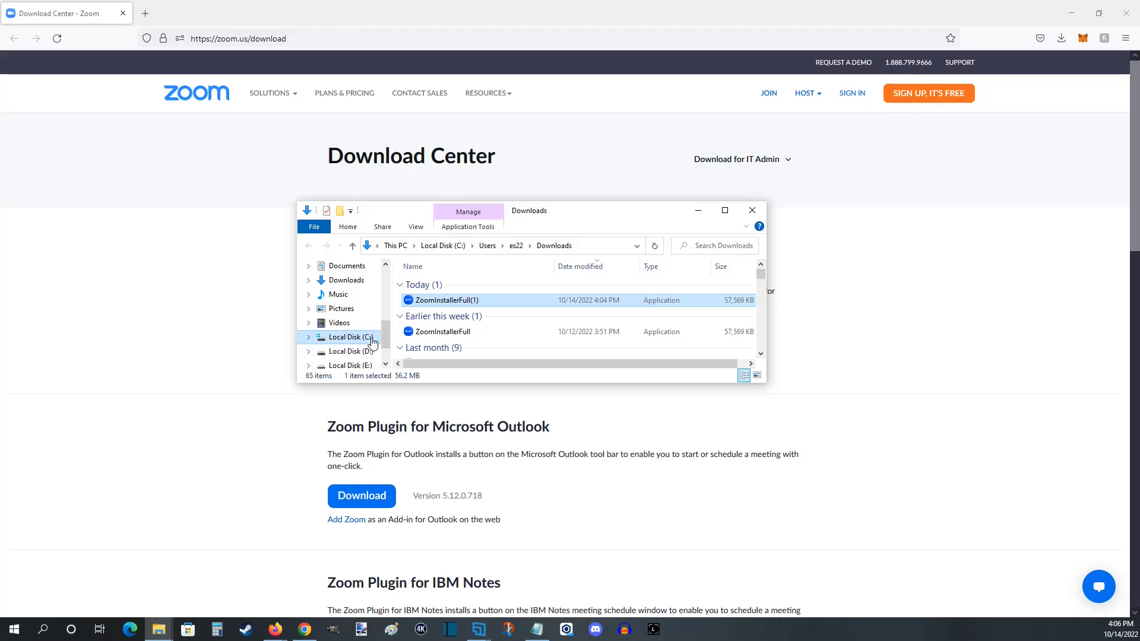
click(353, 336)
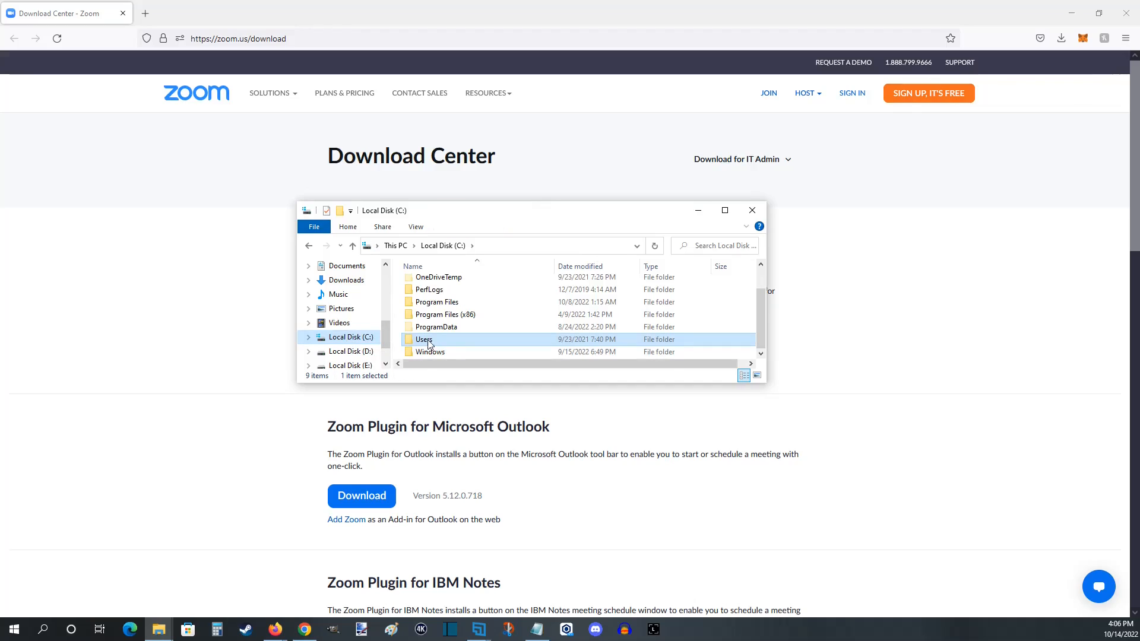
double_click(424, 339)
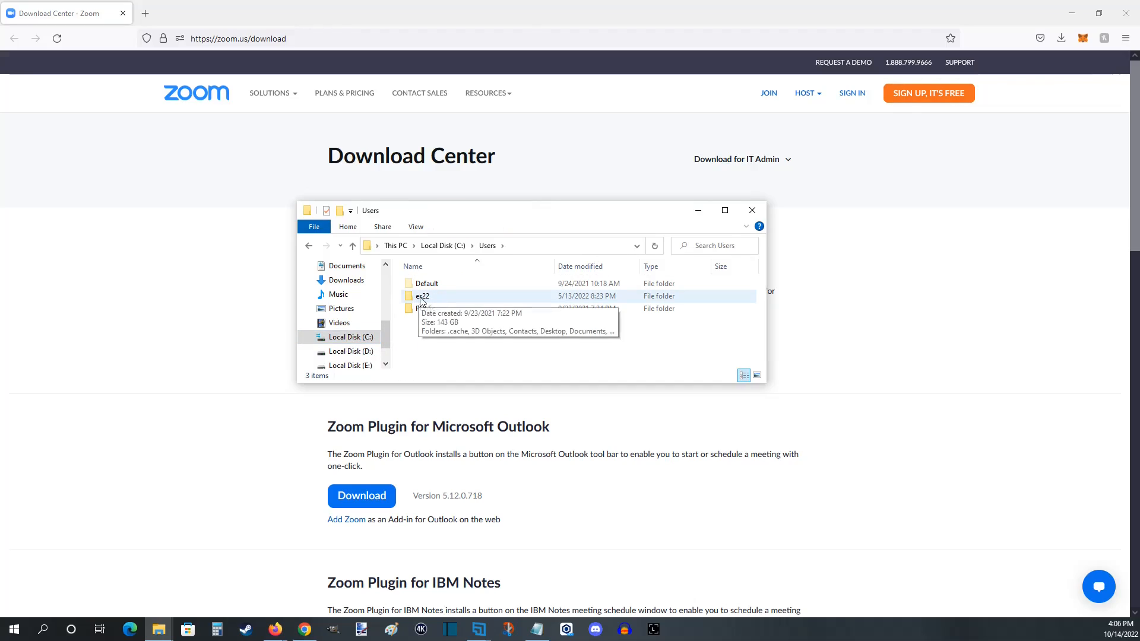
double_click(422, 296)
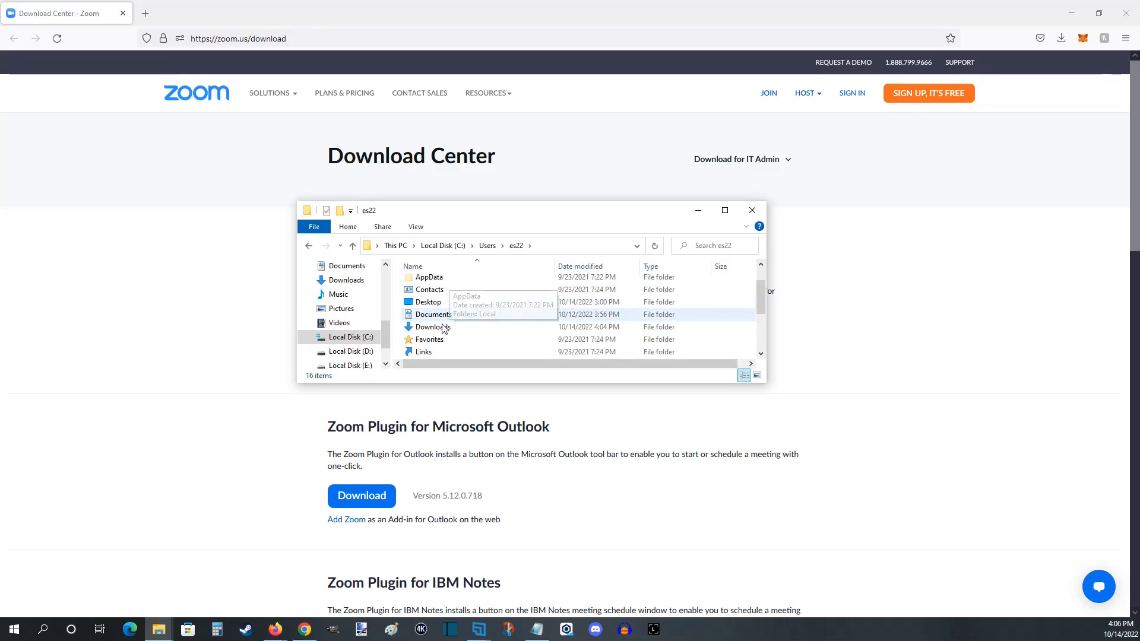
mouse_move(456, 334)
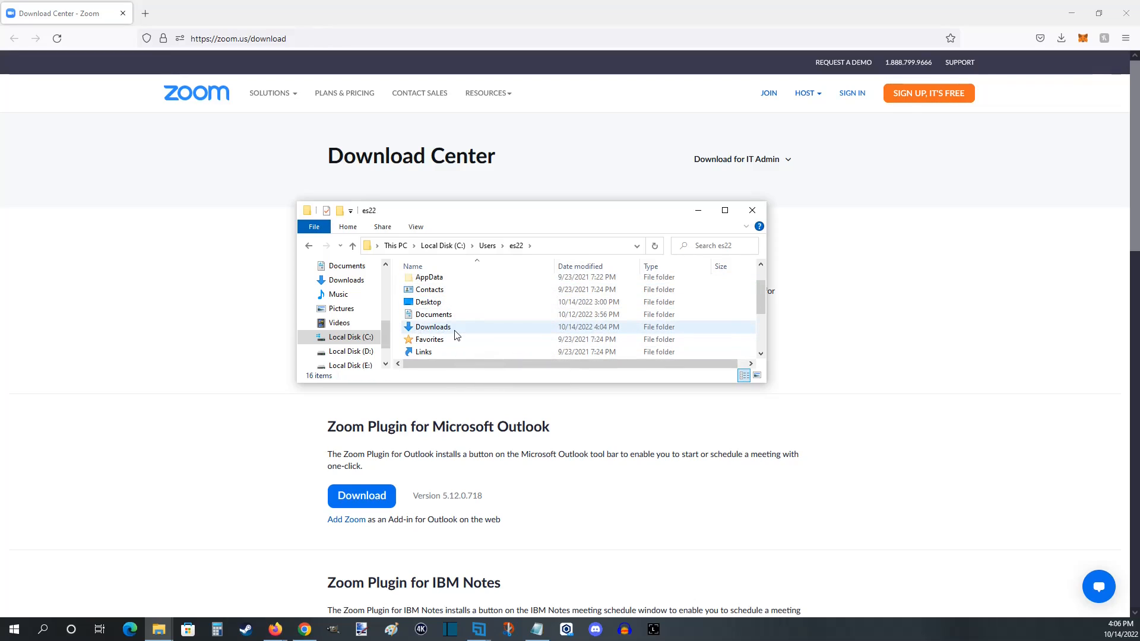
double_click(433, 327)
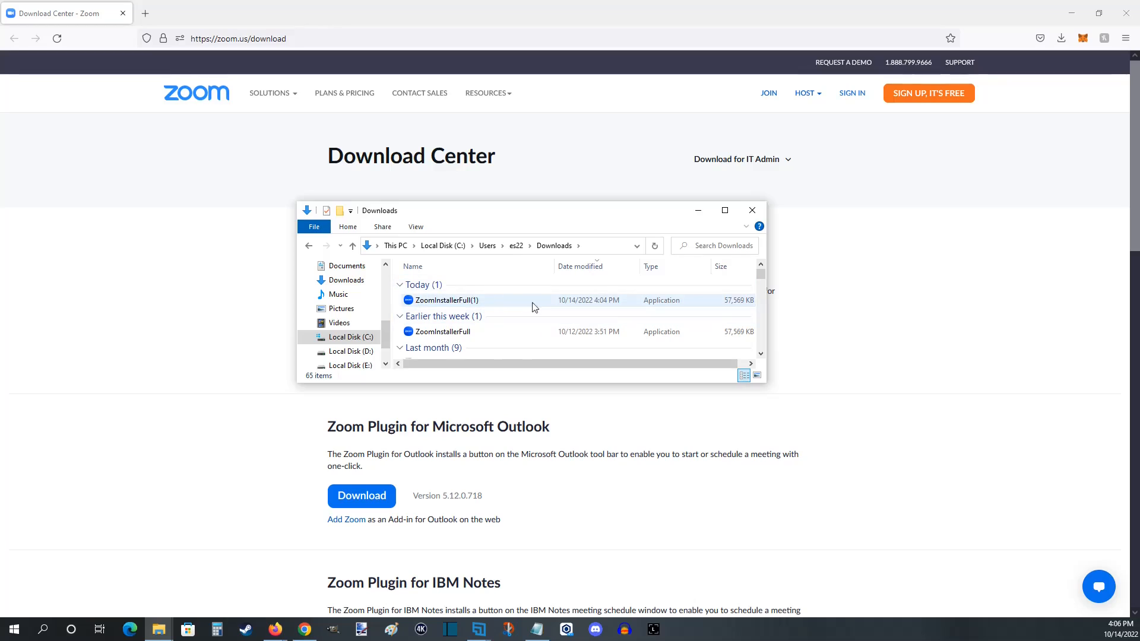
mouse_move(448, 306)
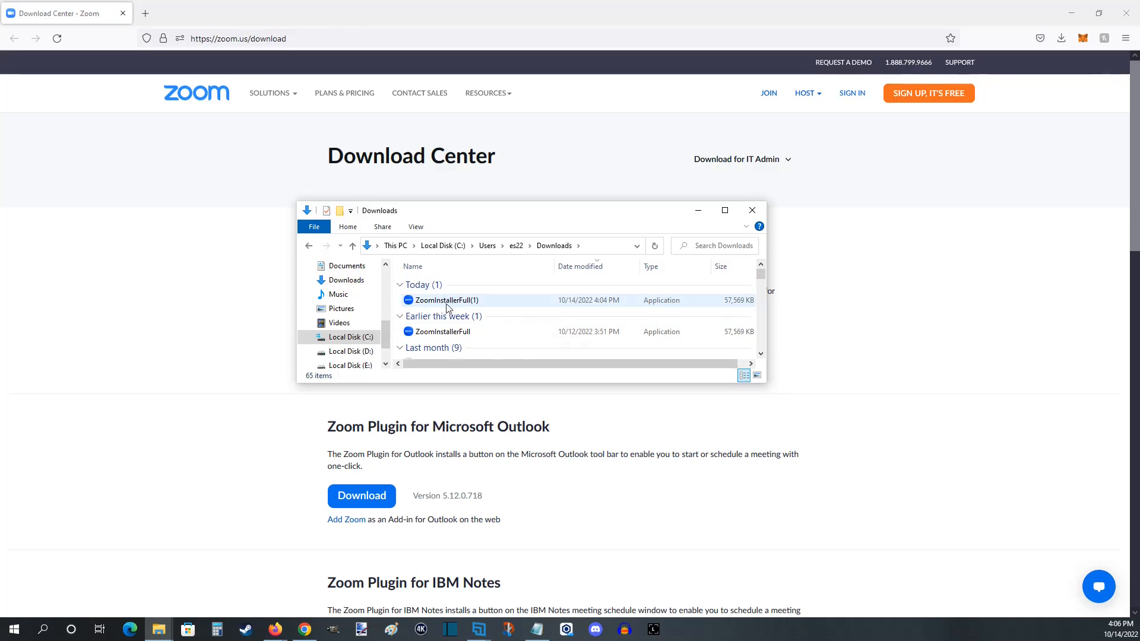
Install Zoom 5.12.2 from ZoomInstallerFull(1) and dismiss the success notice.
double_click(445, 300)
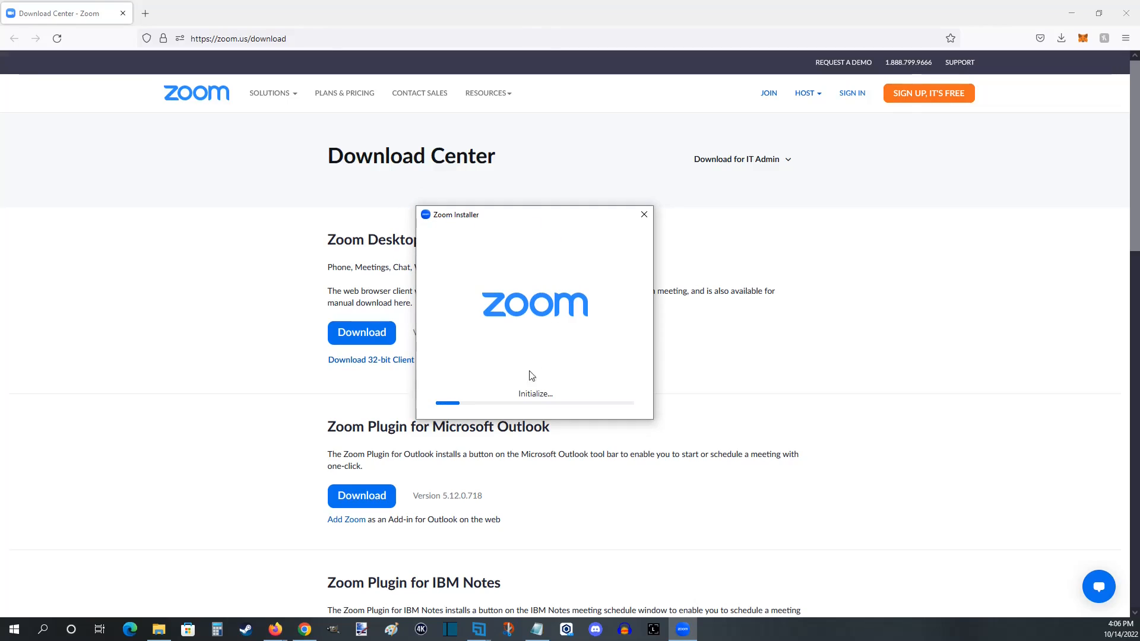
mouse_move(549, 418)
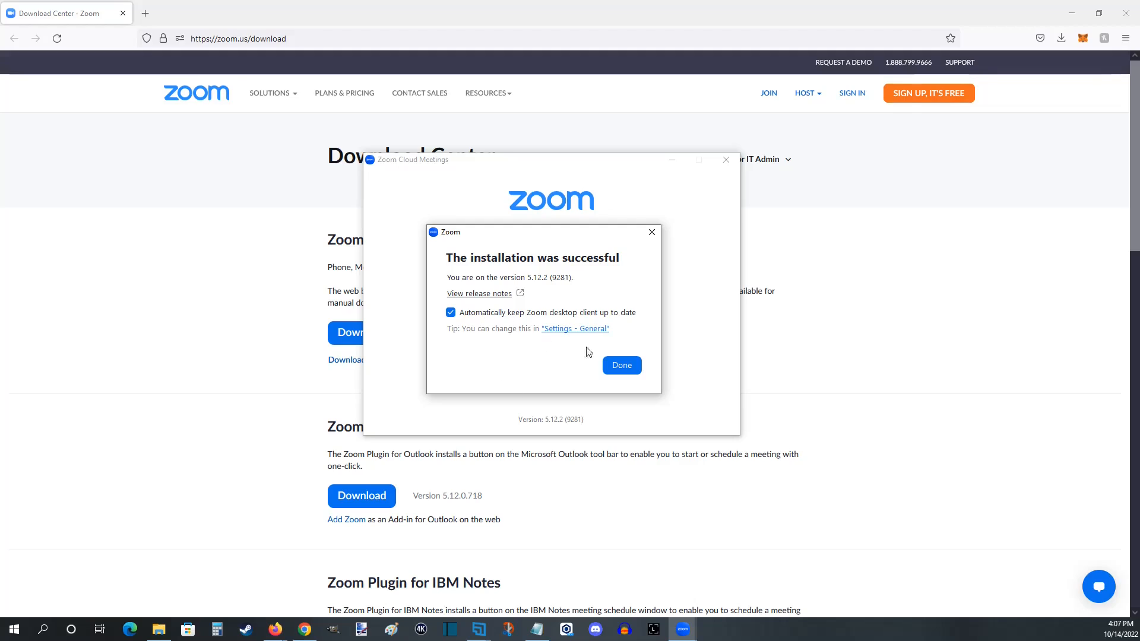
mouse_move(460, 268)
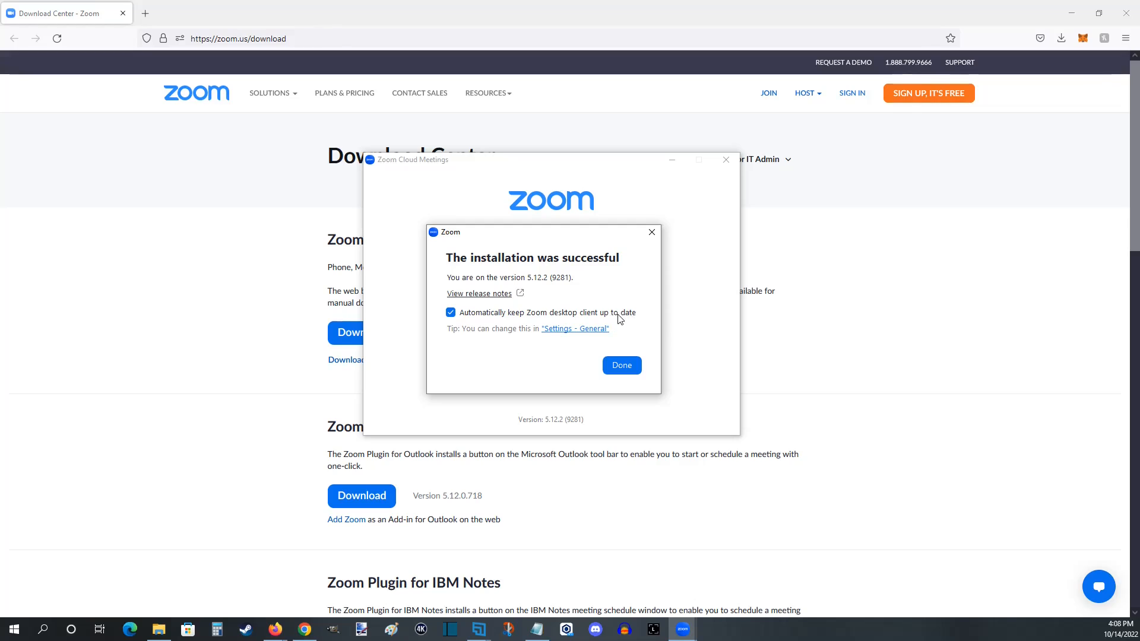
click(622, 366)
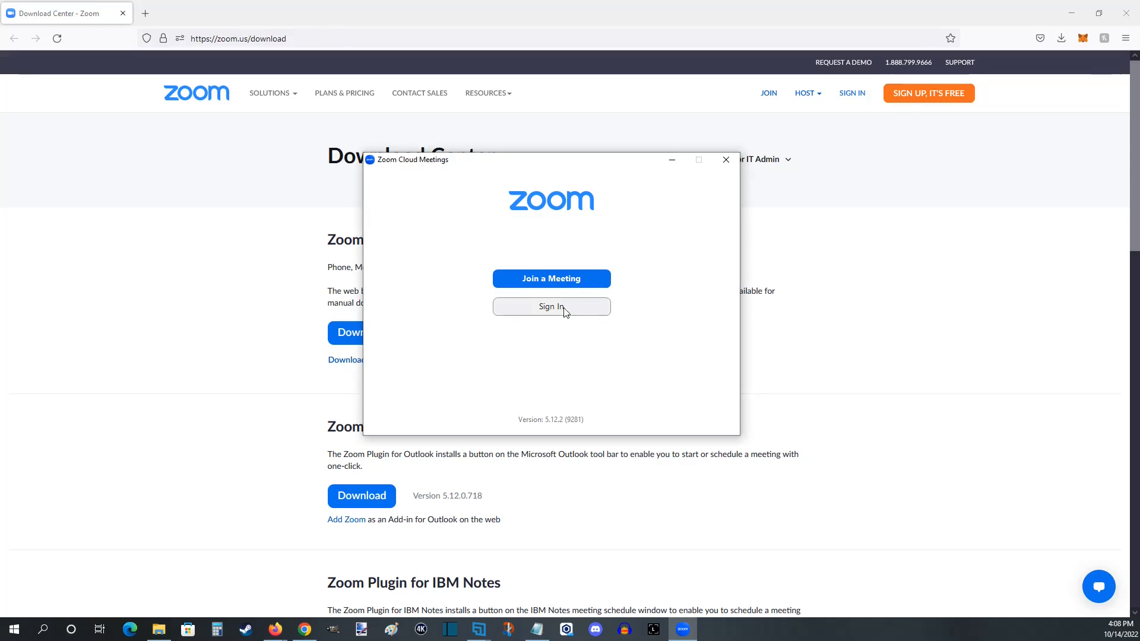
click(726, 160)
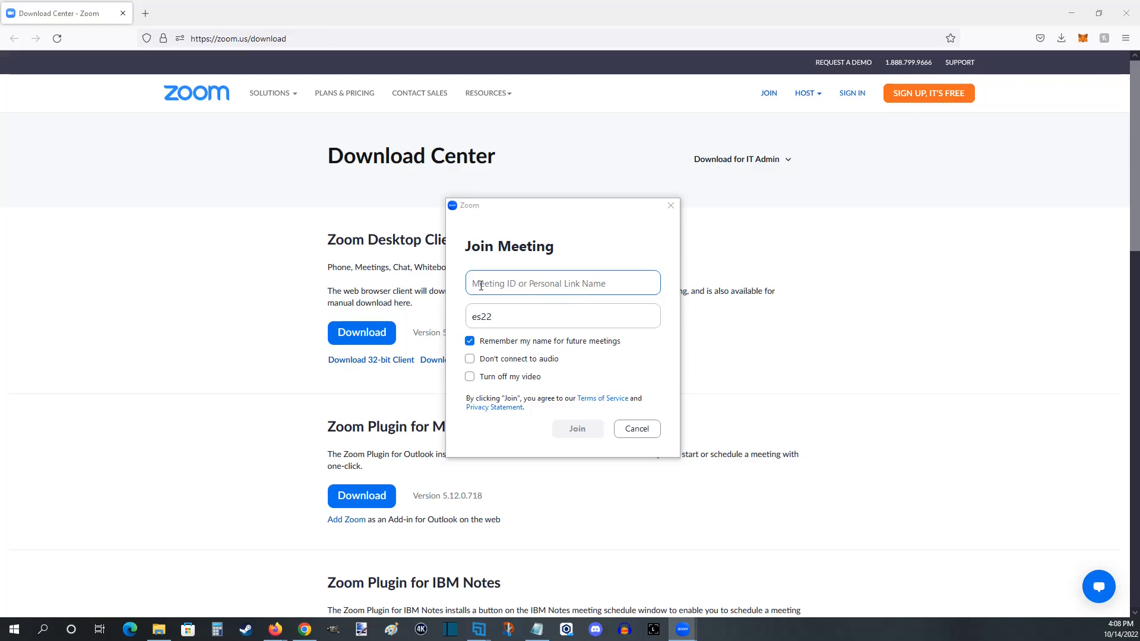
mouse_move(498, 307)
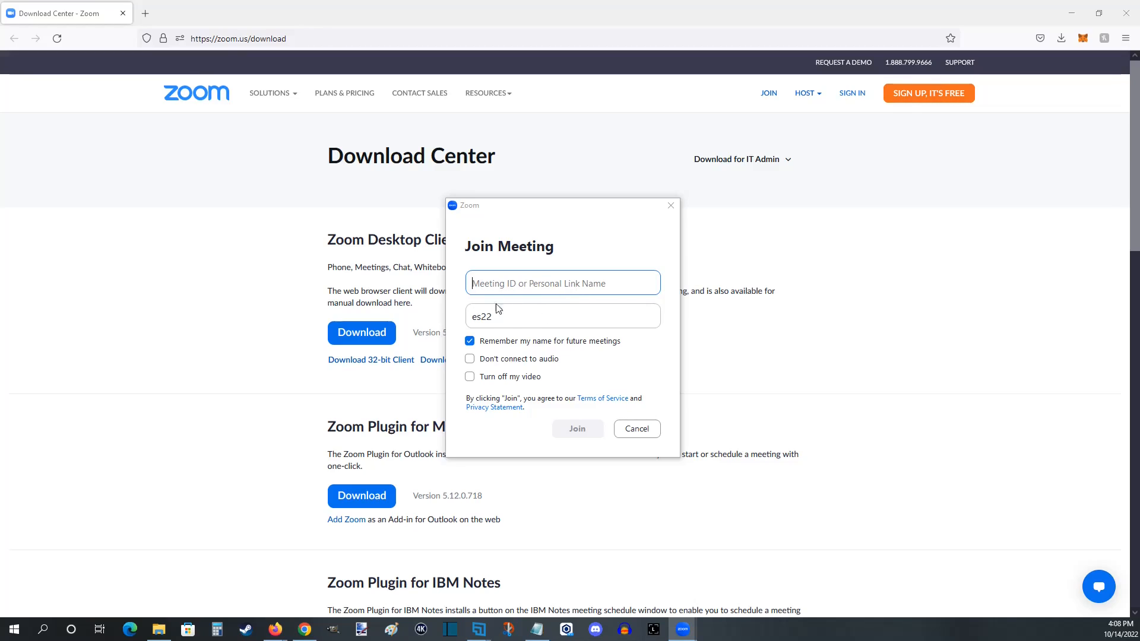
mouse_move(471, 388)
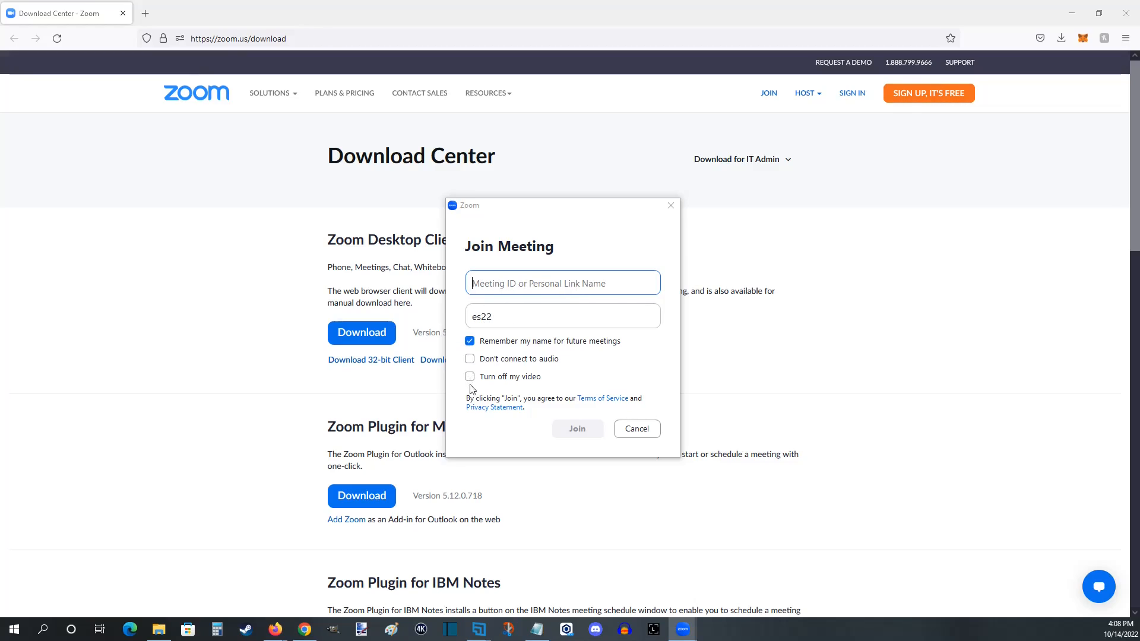
mouse_move(554, 350)
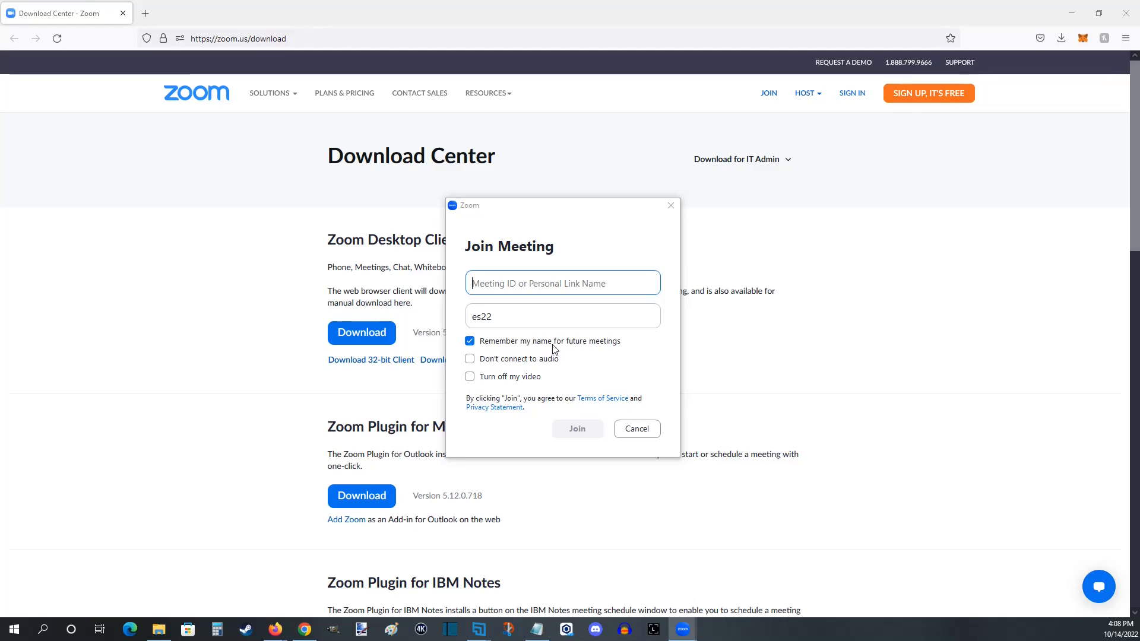
mouse_move(491, 368)
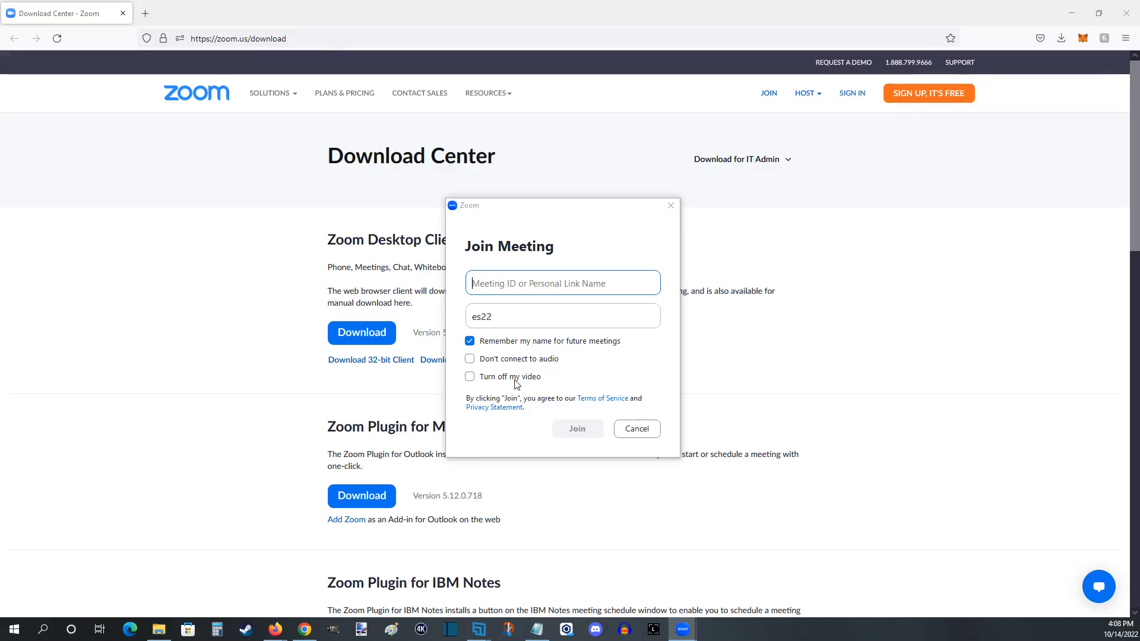
mouse_move(504, 372)
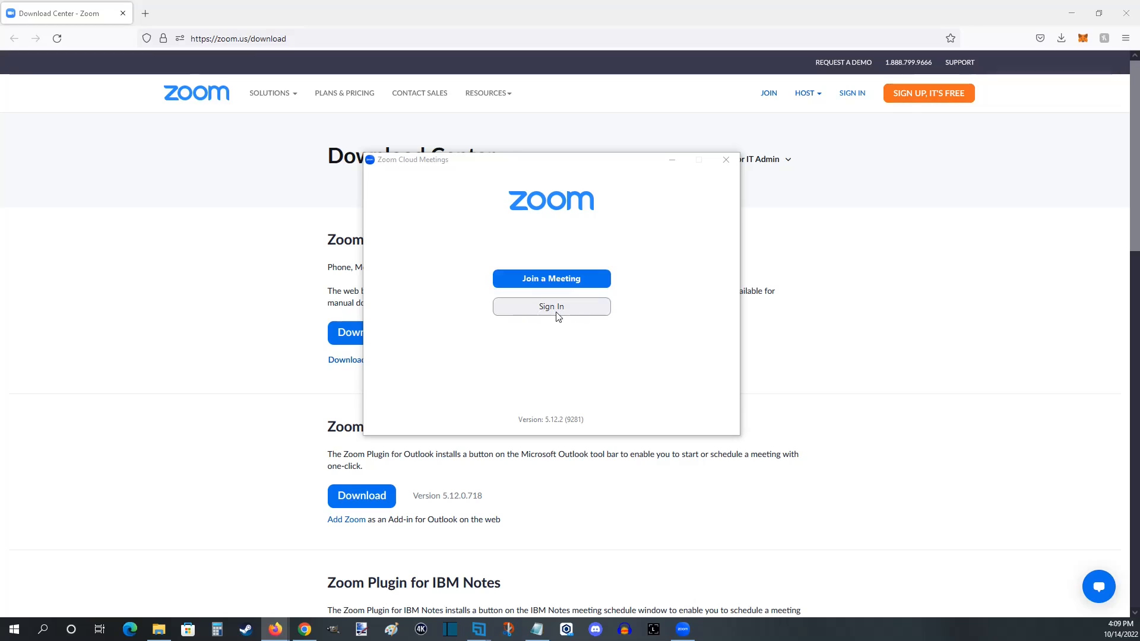
mouse_move(521, 317)
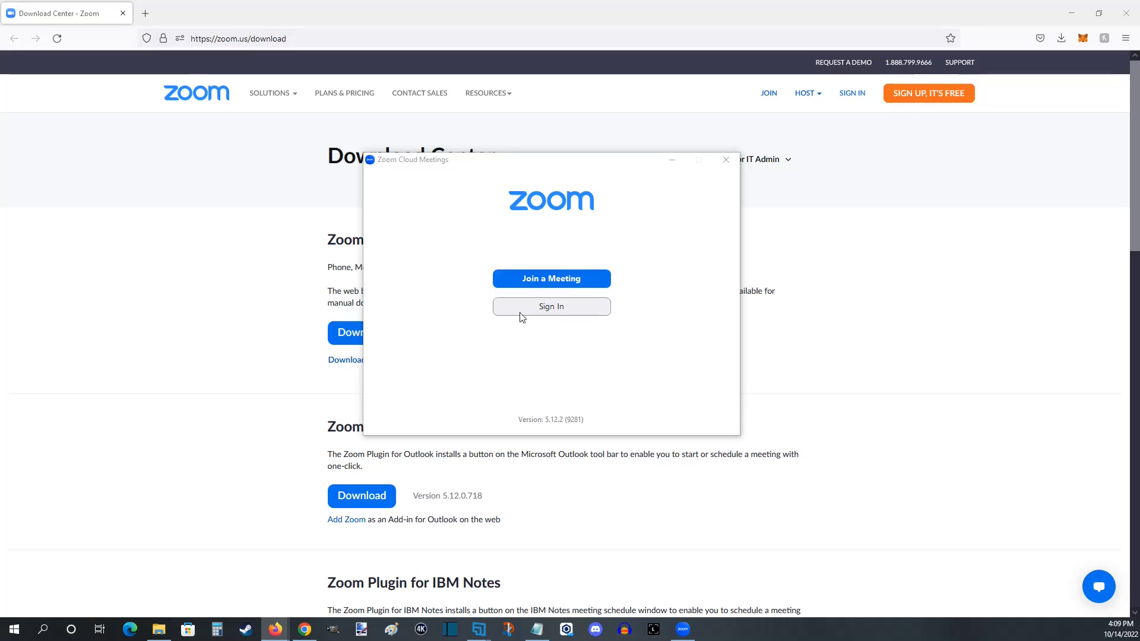
Choose Sign In on the Zoom Cloud Meetings start screen.
click(552, 306)
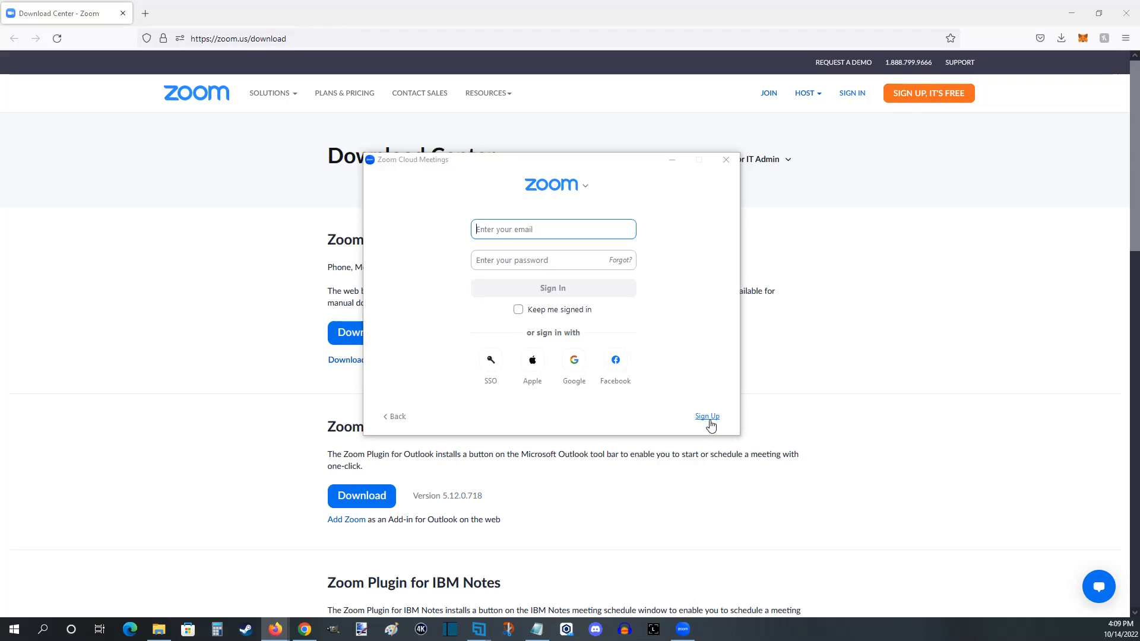
Start a free Zoom sign-up and pass the birth-year age check in Firefox.
click(707, 416)
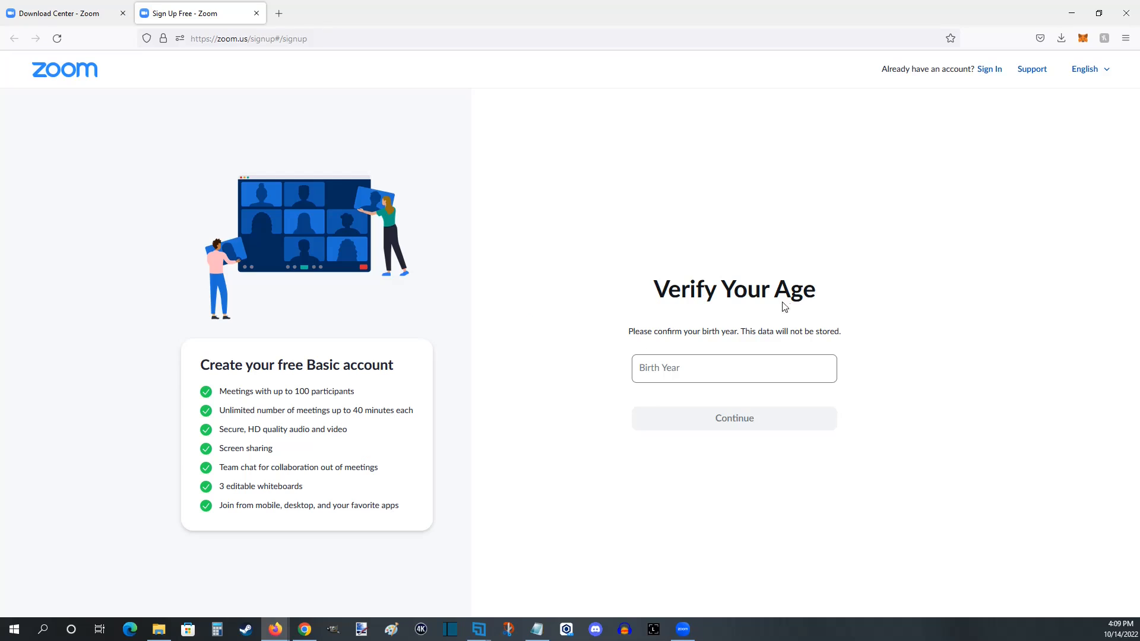
click(734, 368)
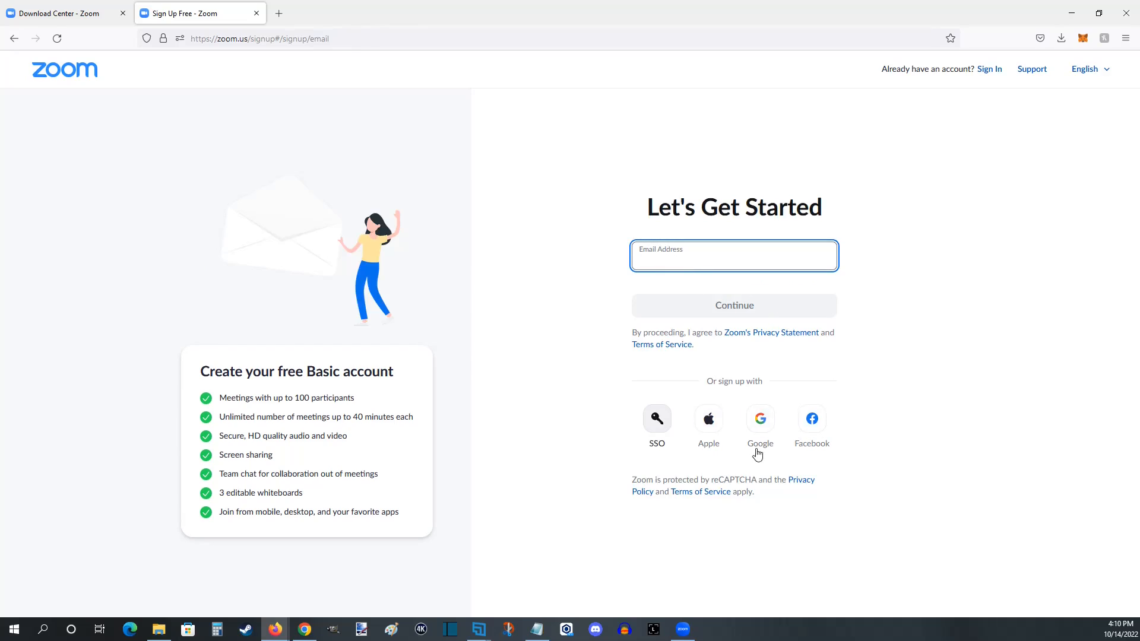
mouse_move(870, 446)
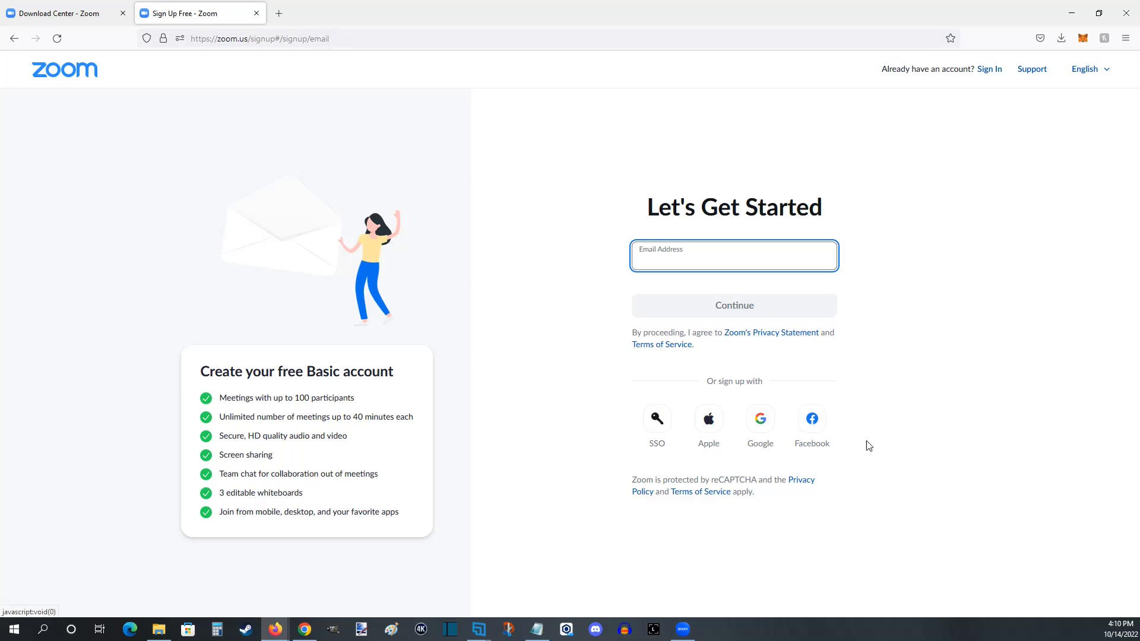
click(734, 256)
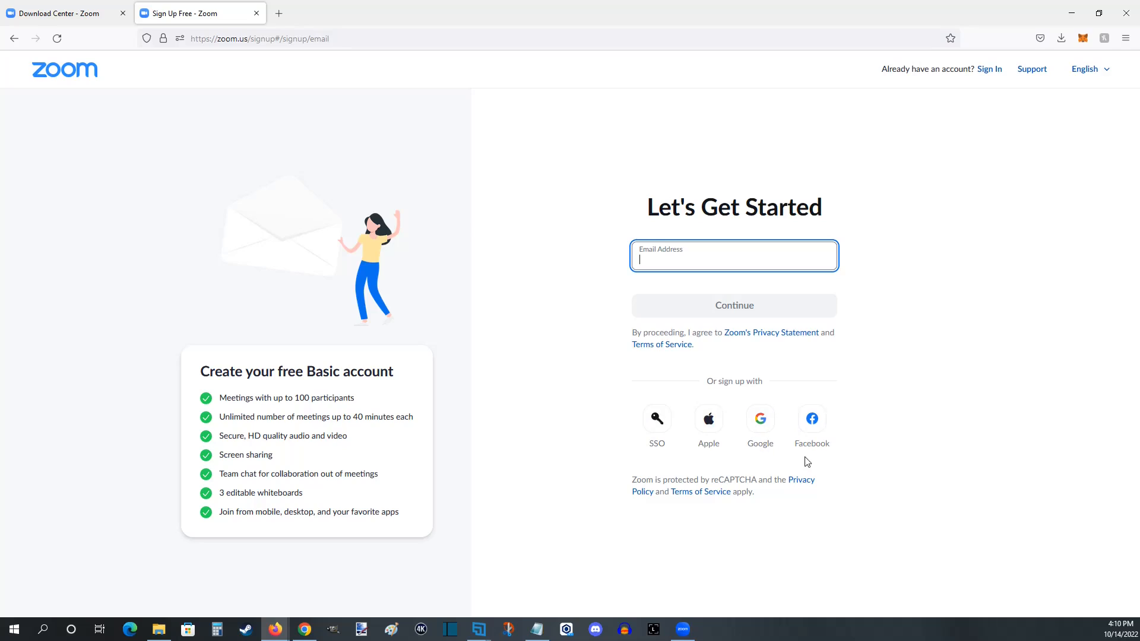
mouse_move(759, 426)
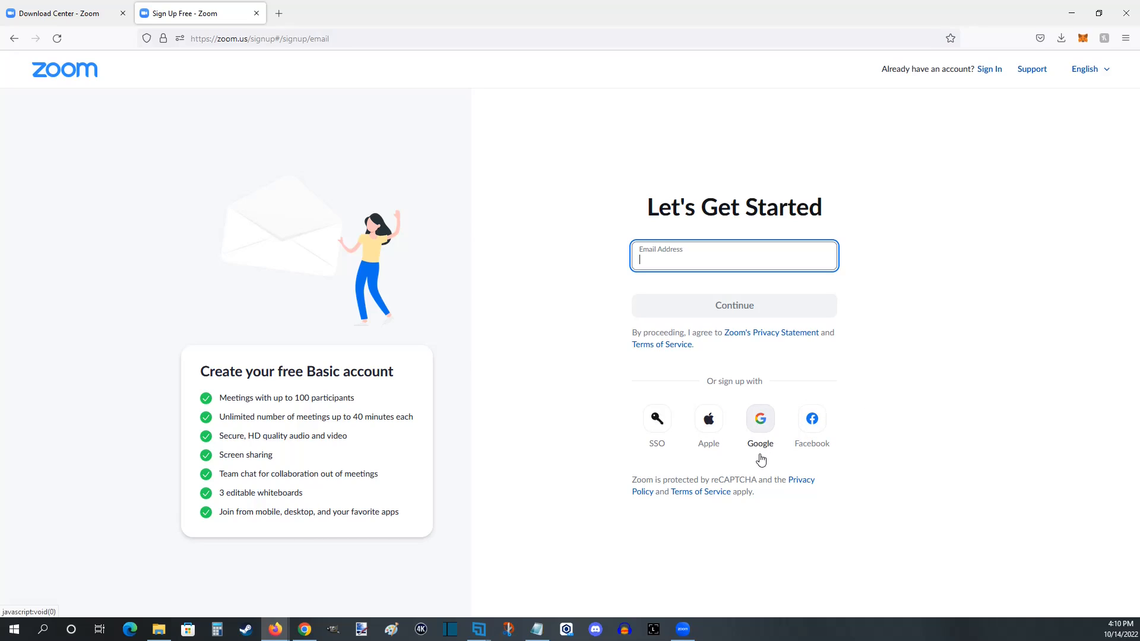
mouse_move(745, 462)
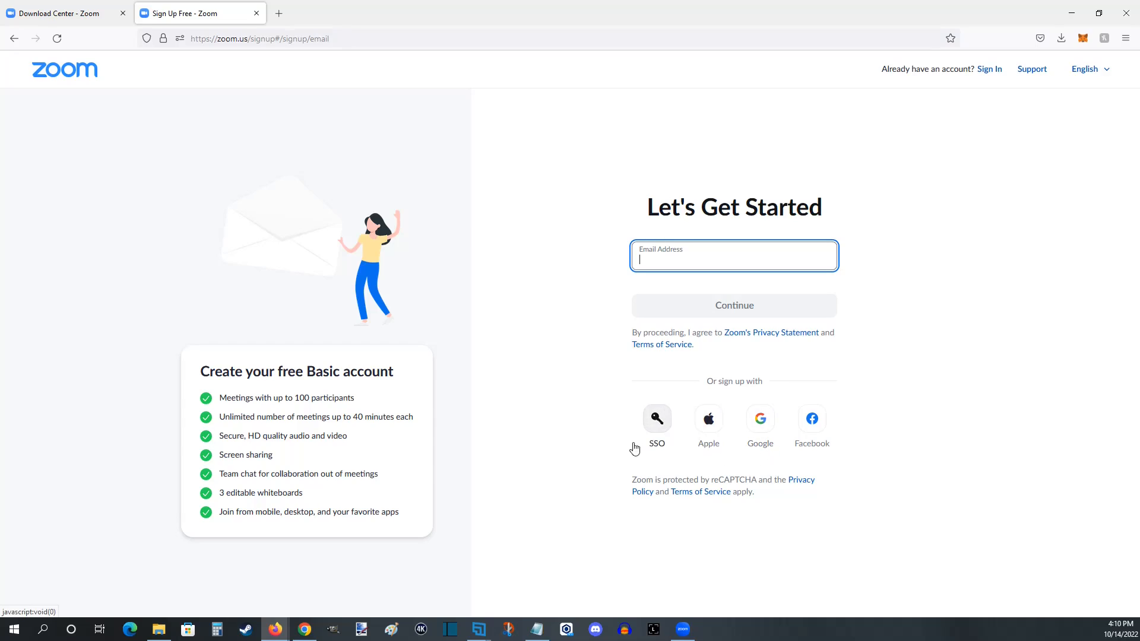
mouse_move(649, 257)
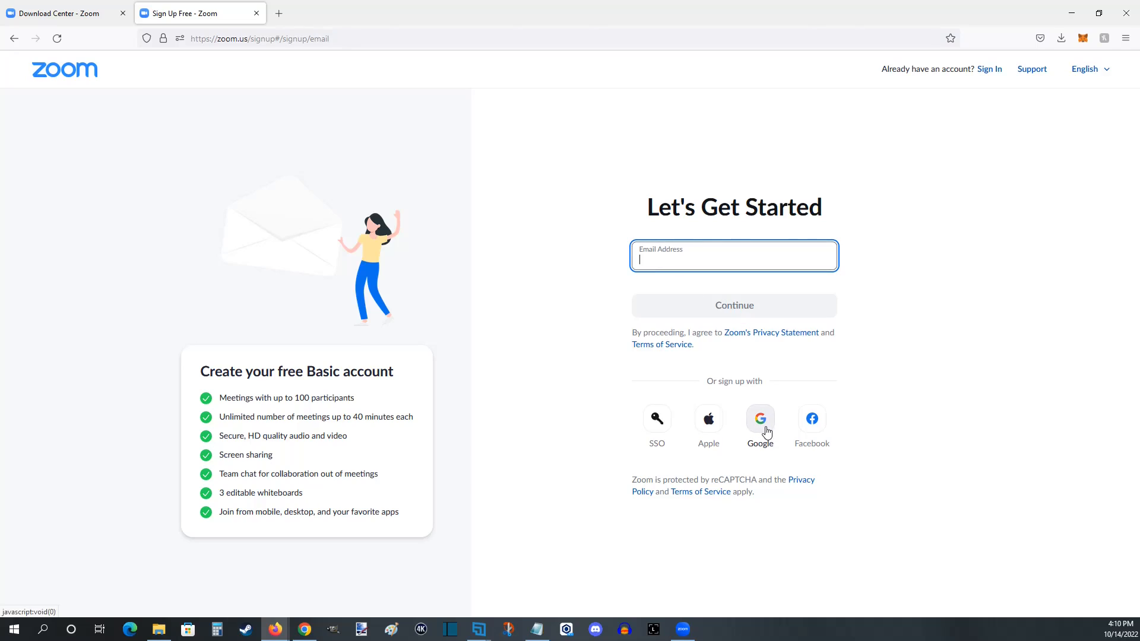
Sign up with Google using the first account and its password.
click(760, 419)
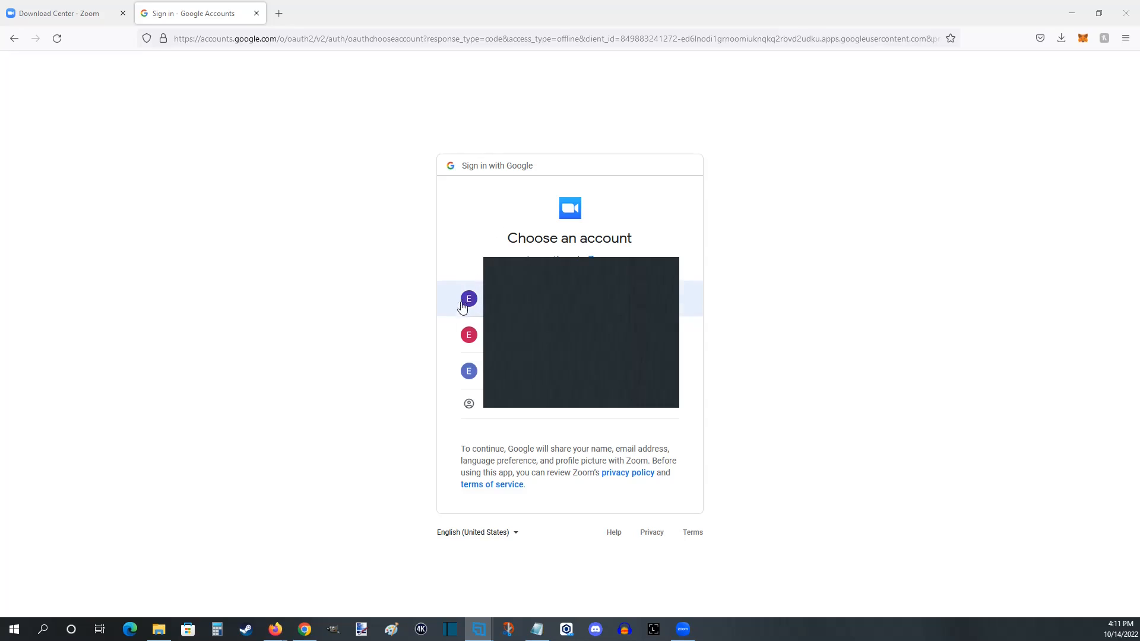
mouse_move(452, 308)
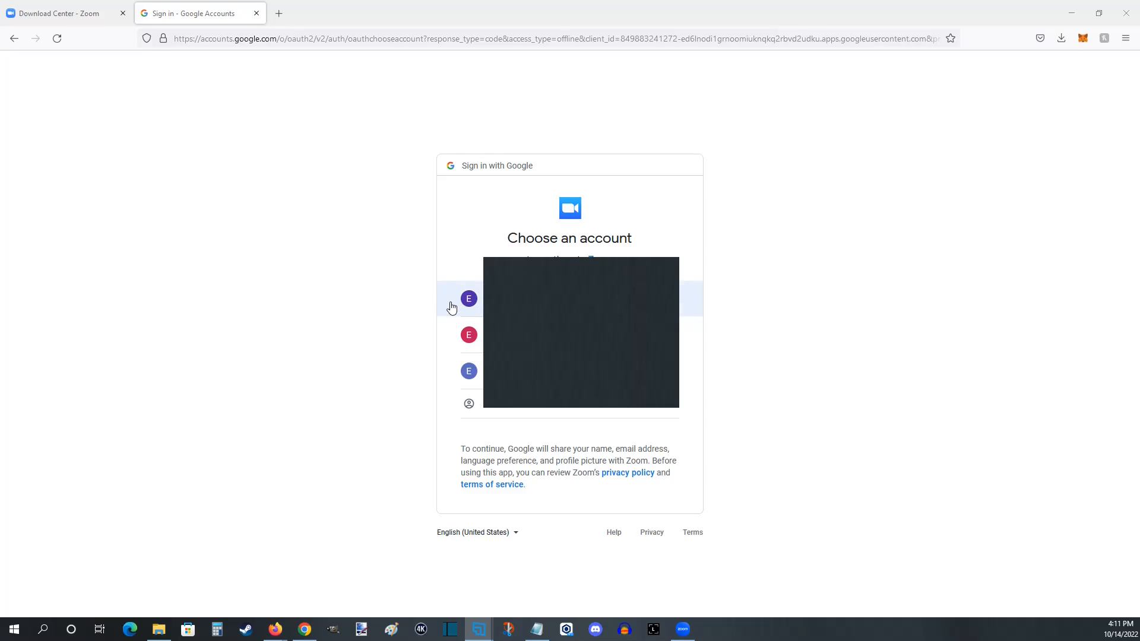
click(468, 299)
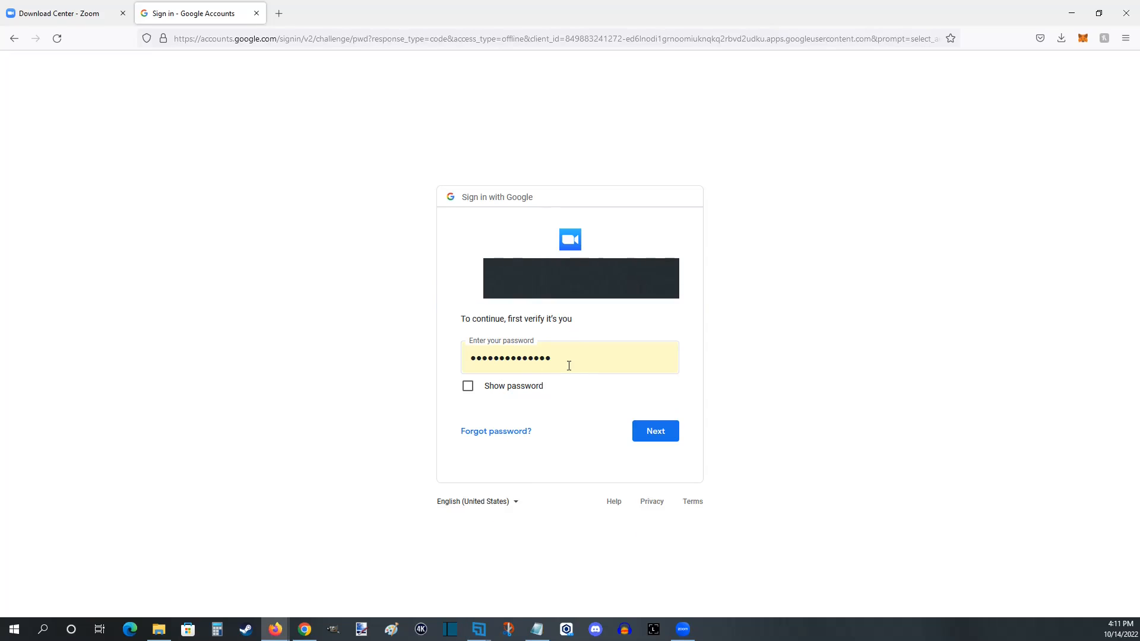
click(655, 431)
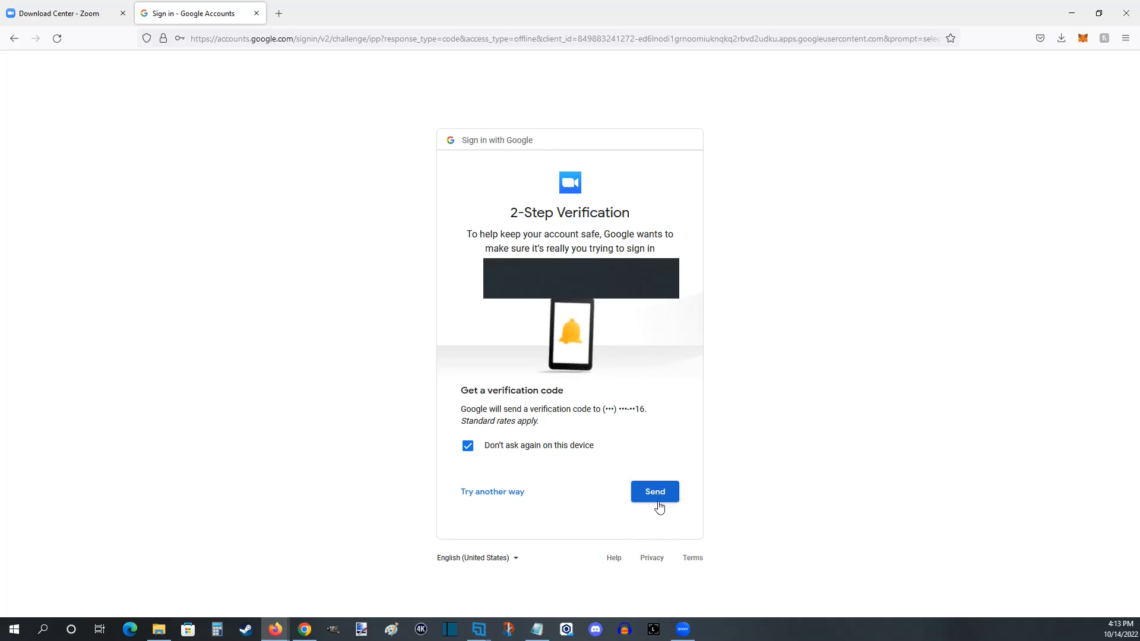
Verify the Google account with a texted 6-digit code to reach Welcome To Zoom.
click(655, 492)
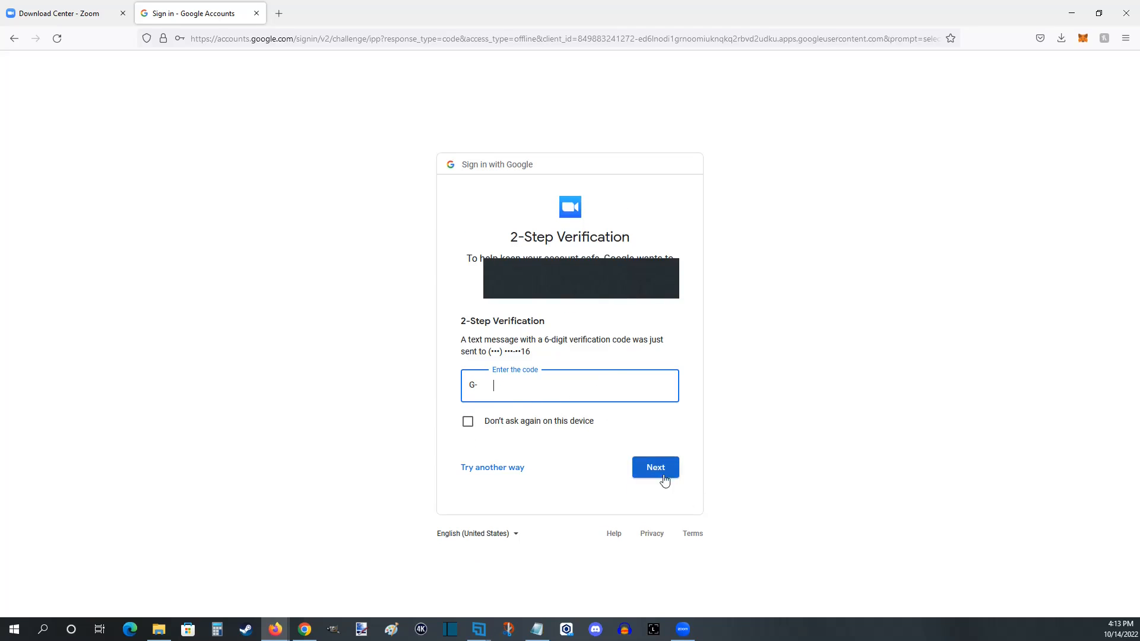
click(656, 468)
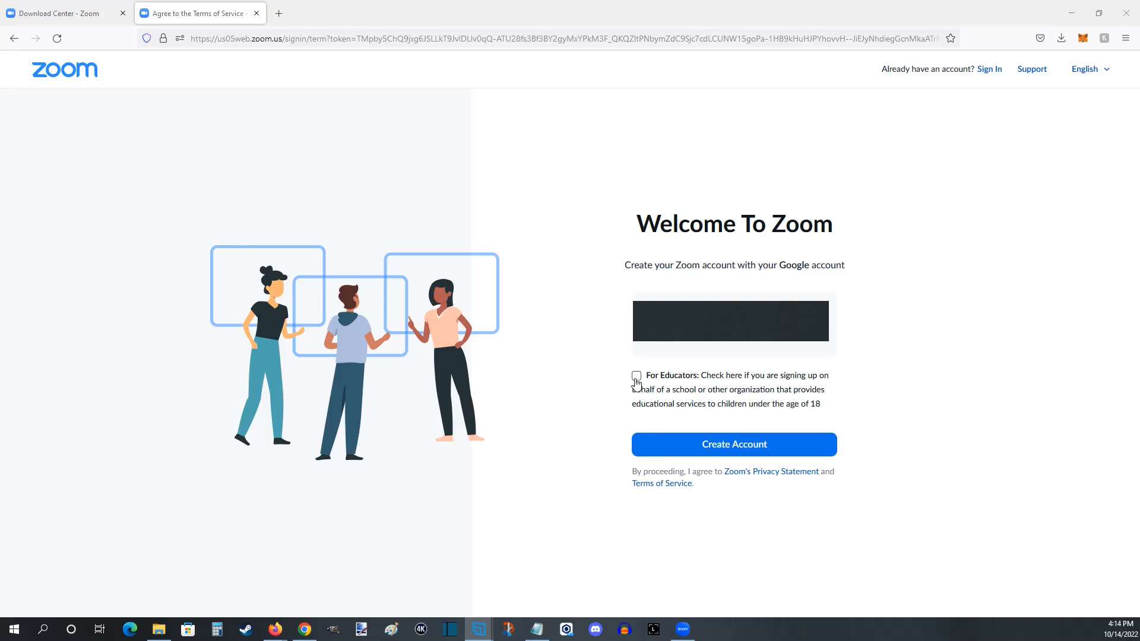
mouse_move(730, 457)
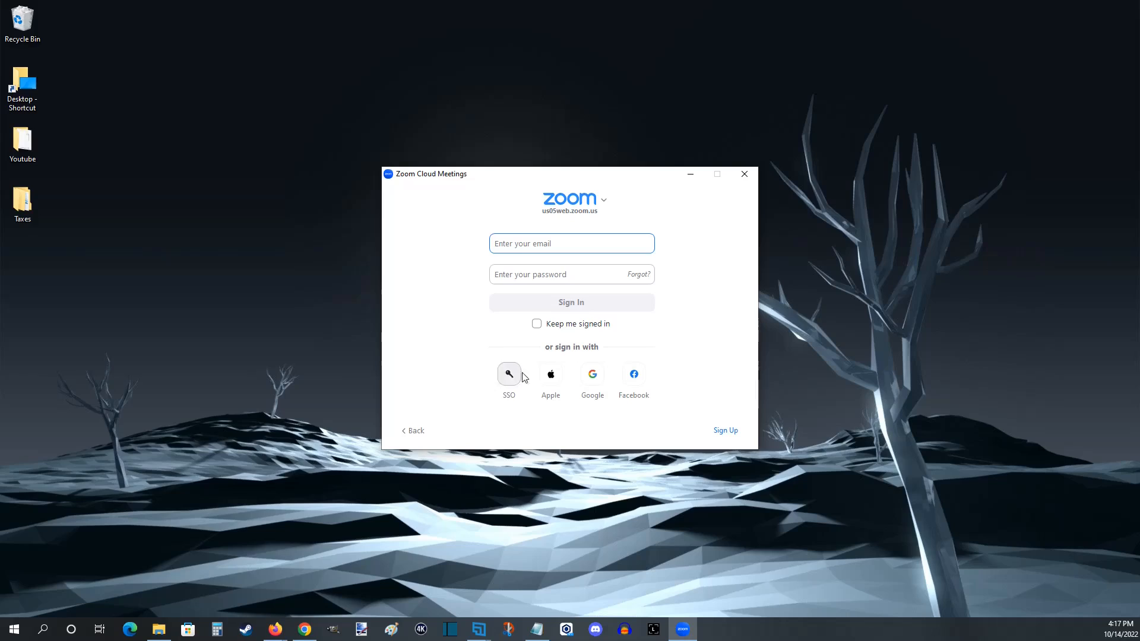
mouse_move(572, 386)
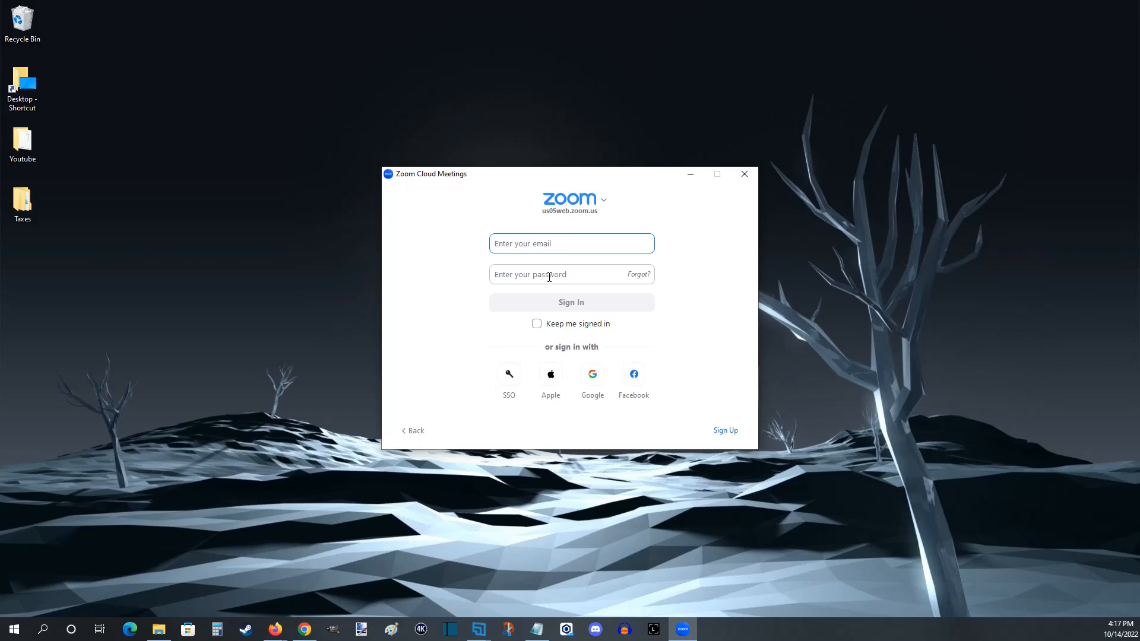
mouse_move(581, 313)
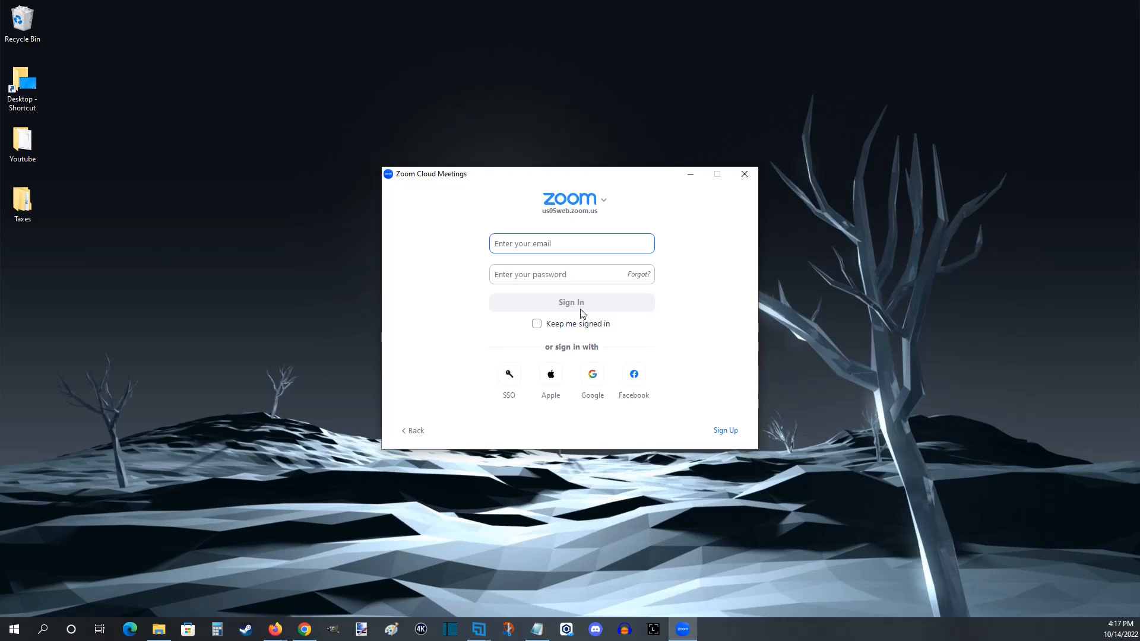
Complete sign-in in the desktop client to open the Zoom Home tab.
click(592, 373)
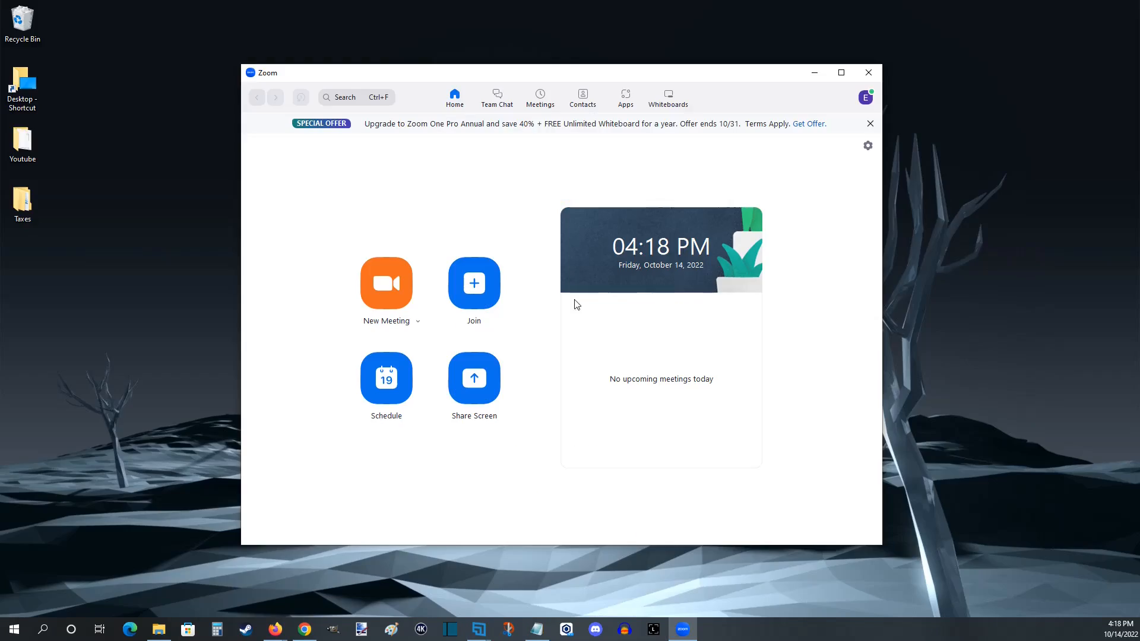
mouse_move(457, 193)
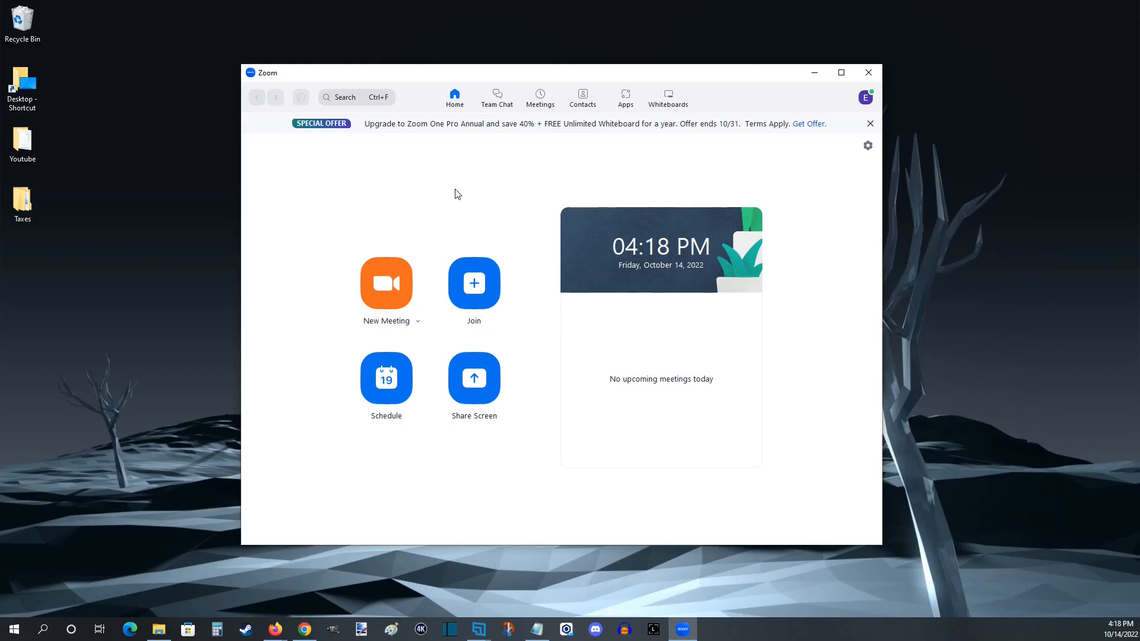
mouse_move(407, 294)
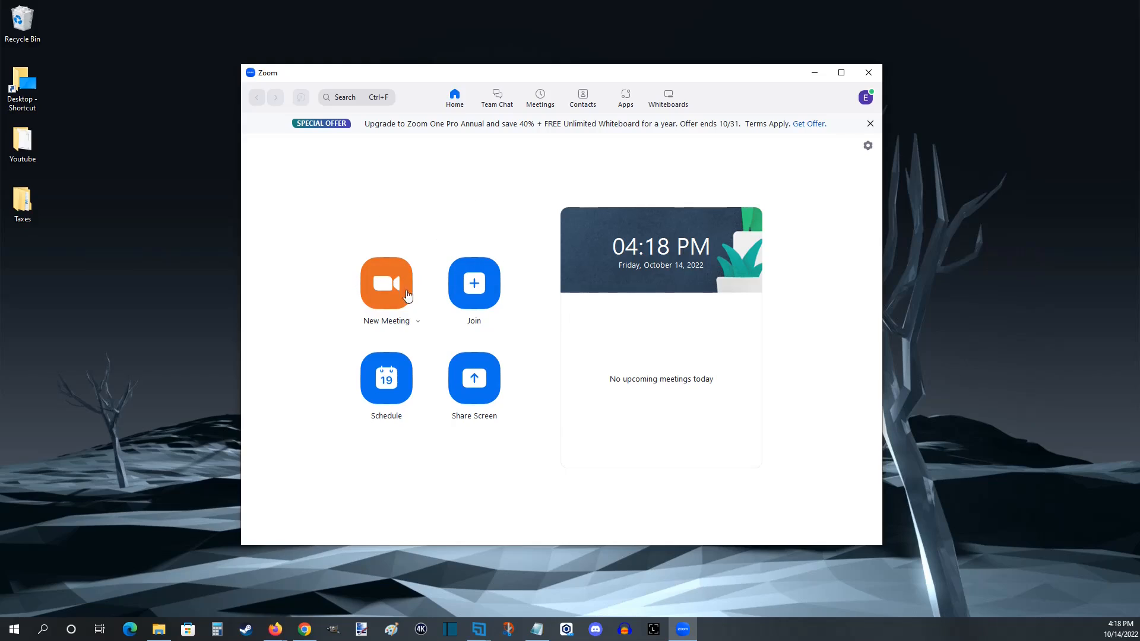
mouse_move(483, 310)
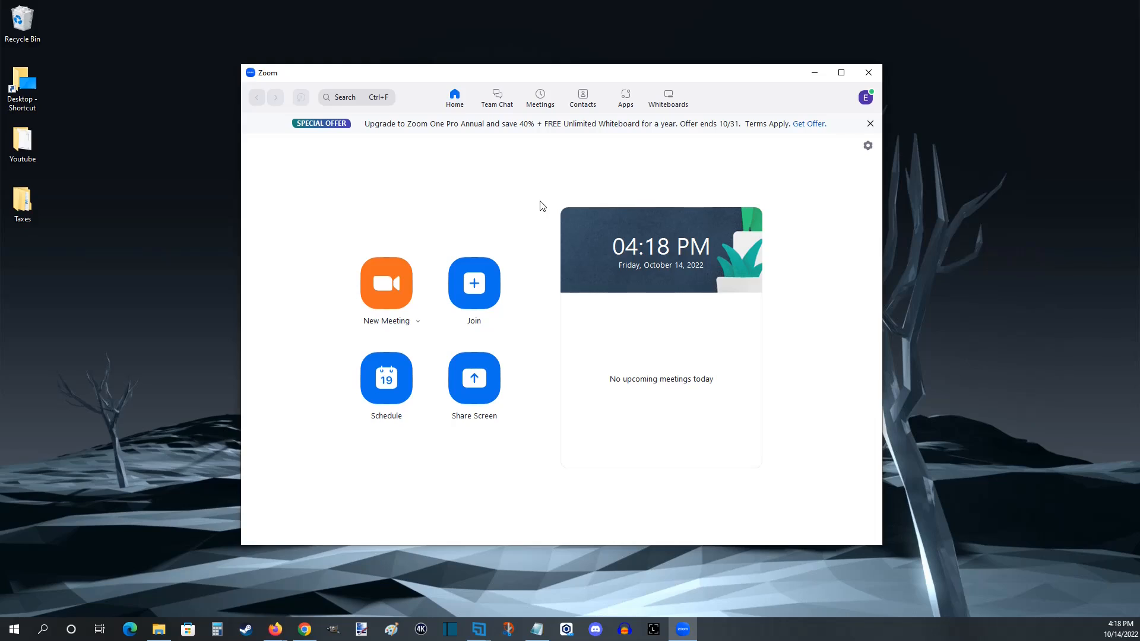
mouse_move(423, 205)
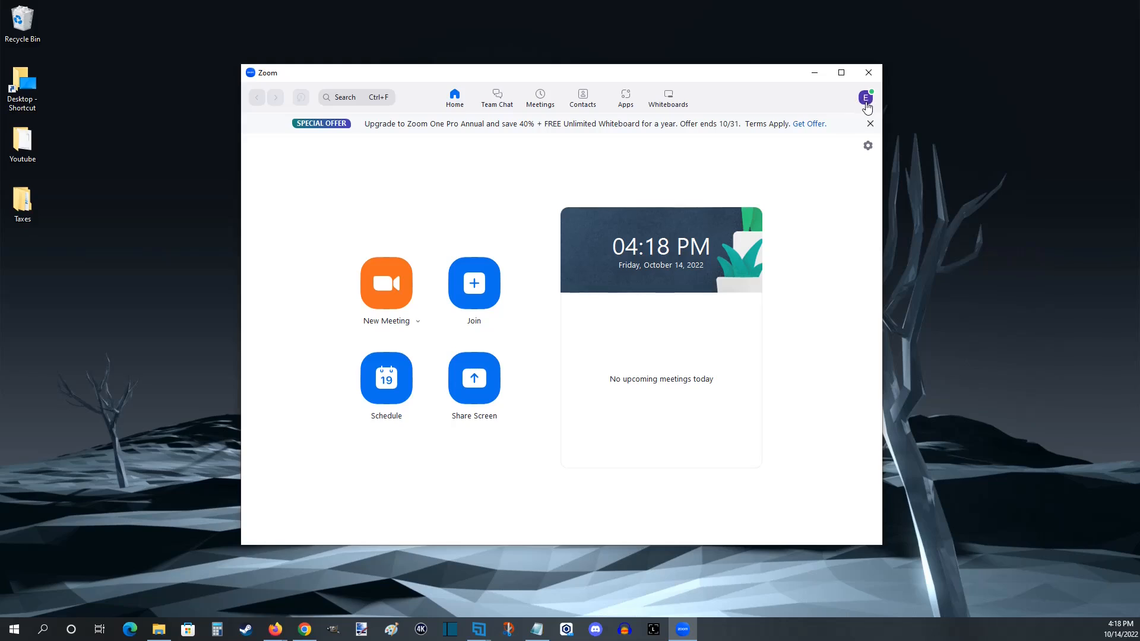
mouse_move(866, 101)
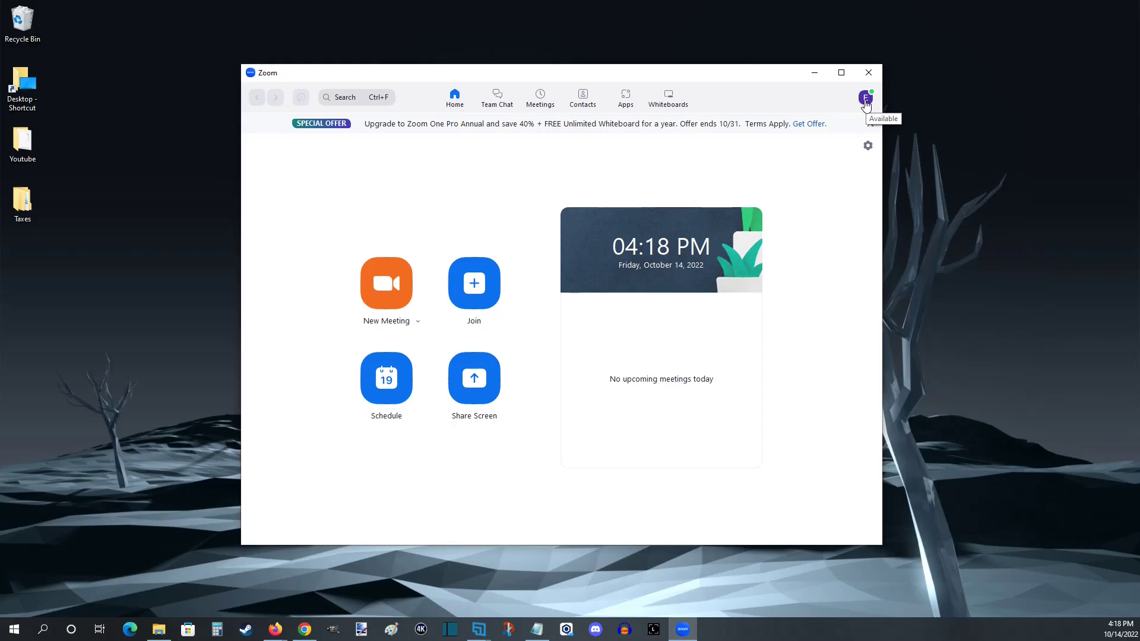
Open Settings from the profile avatar menu.
click(865, 97)
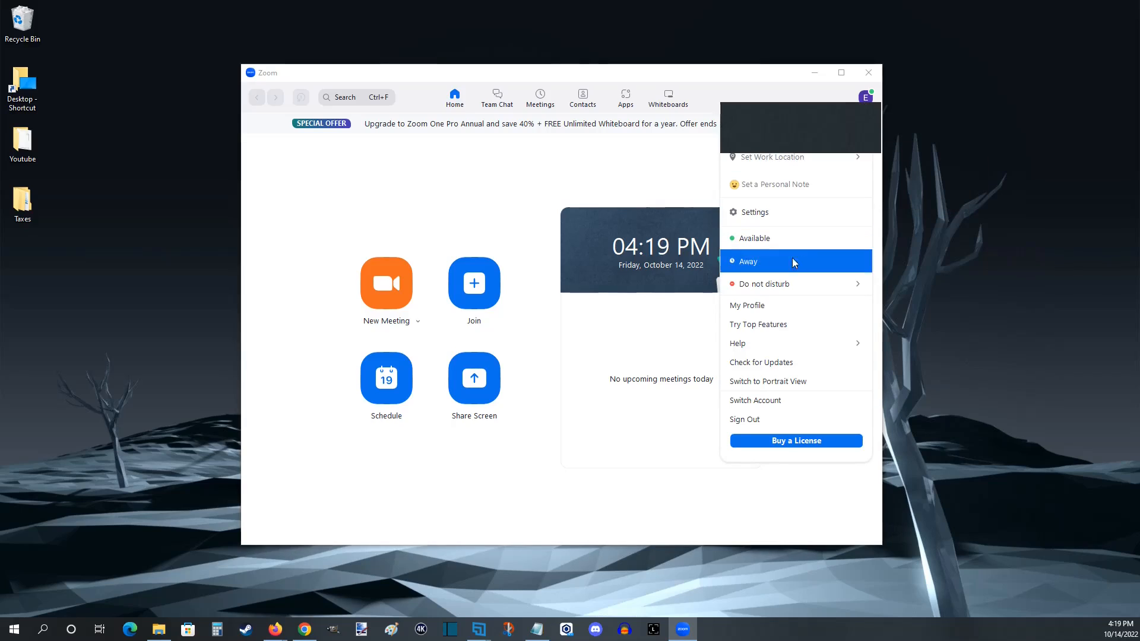
mouse_move(772, 221)
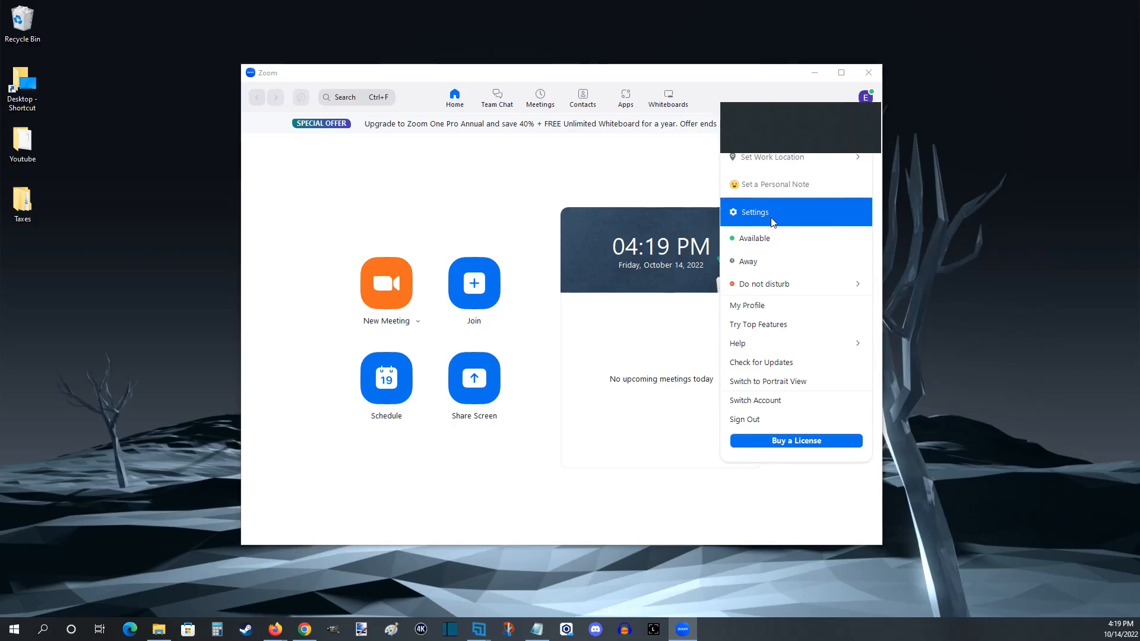
click(756, 212)
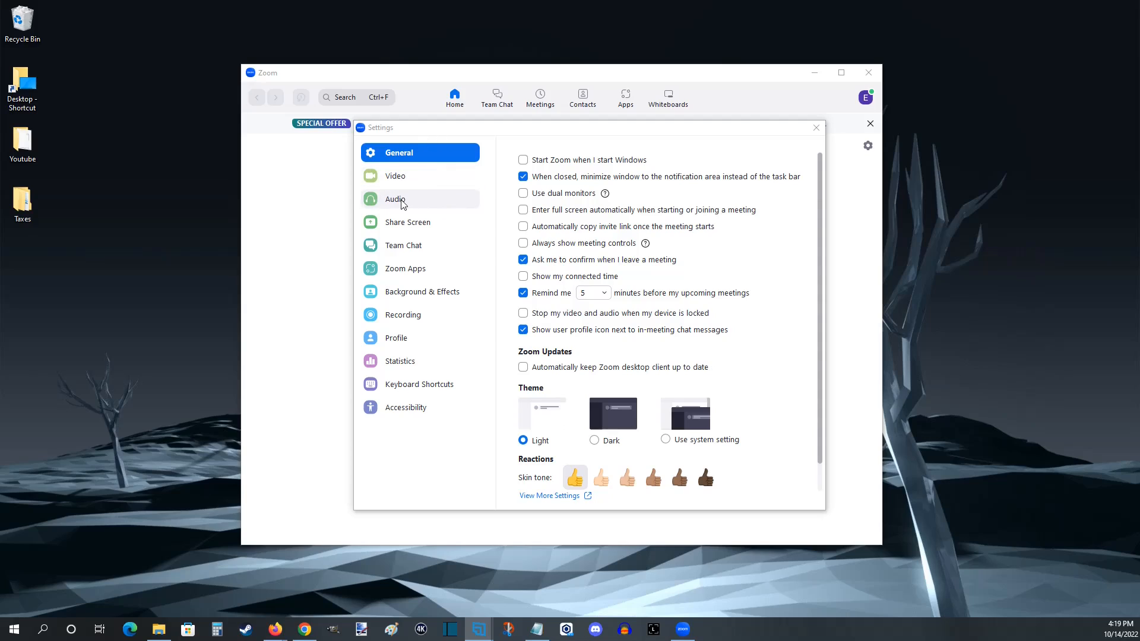
On the Audio page, set microphone and speaker both to Yeti Stereo Microphone.
click(395, 199)
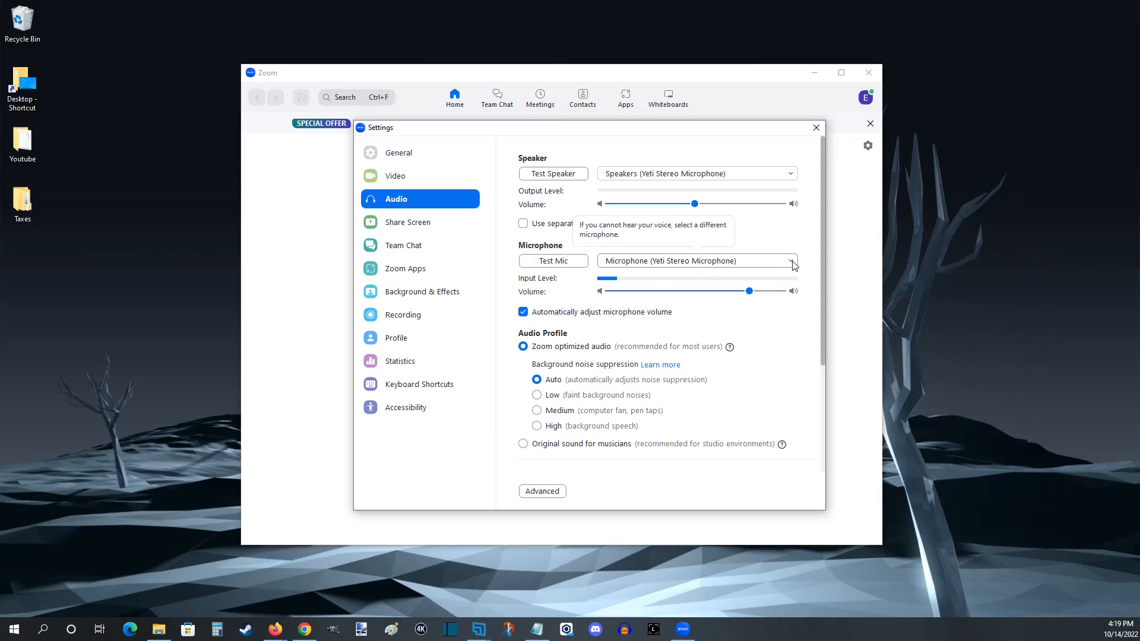
click(791, 261)
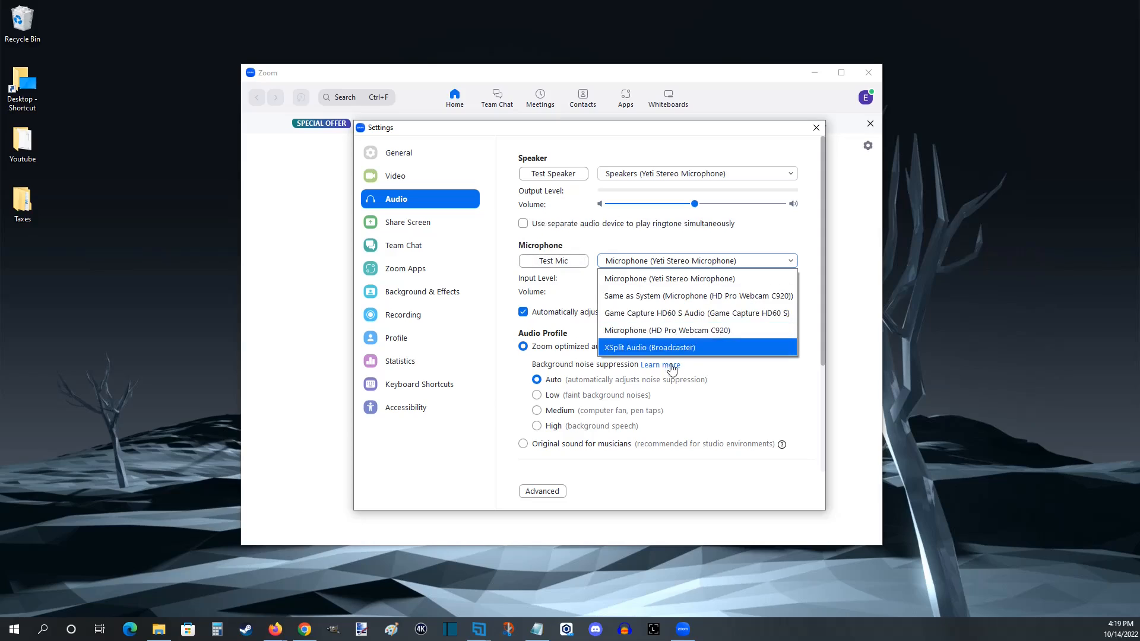
mouse_move(675, 291)
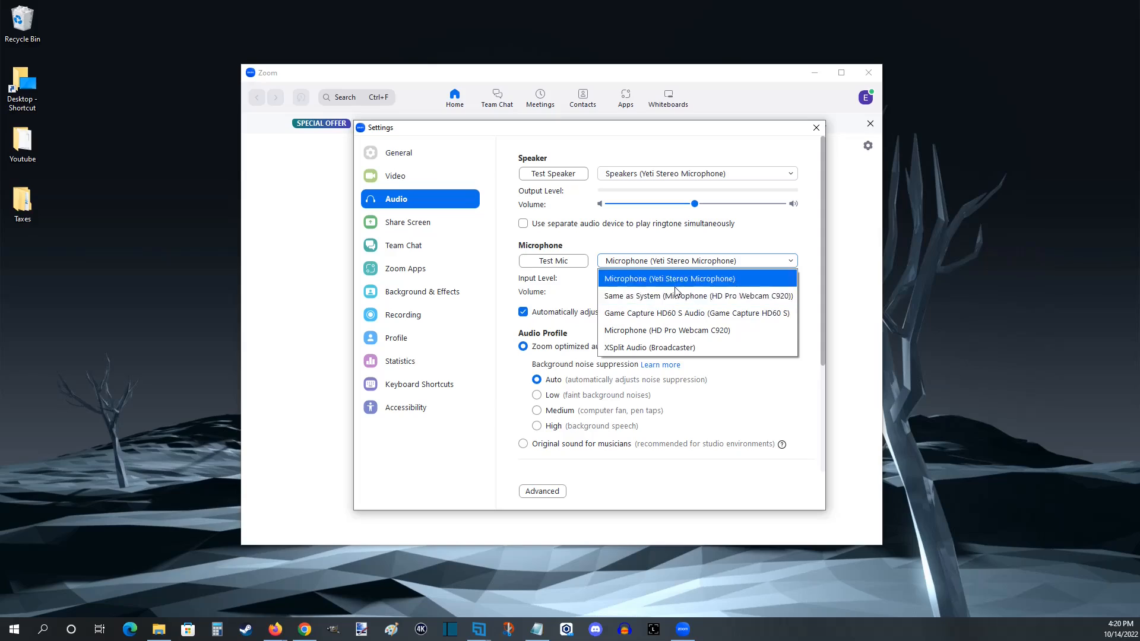
click(669, 278)
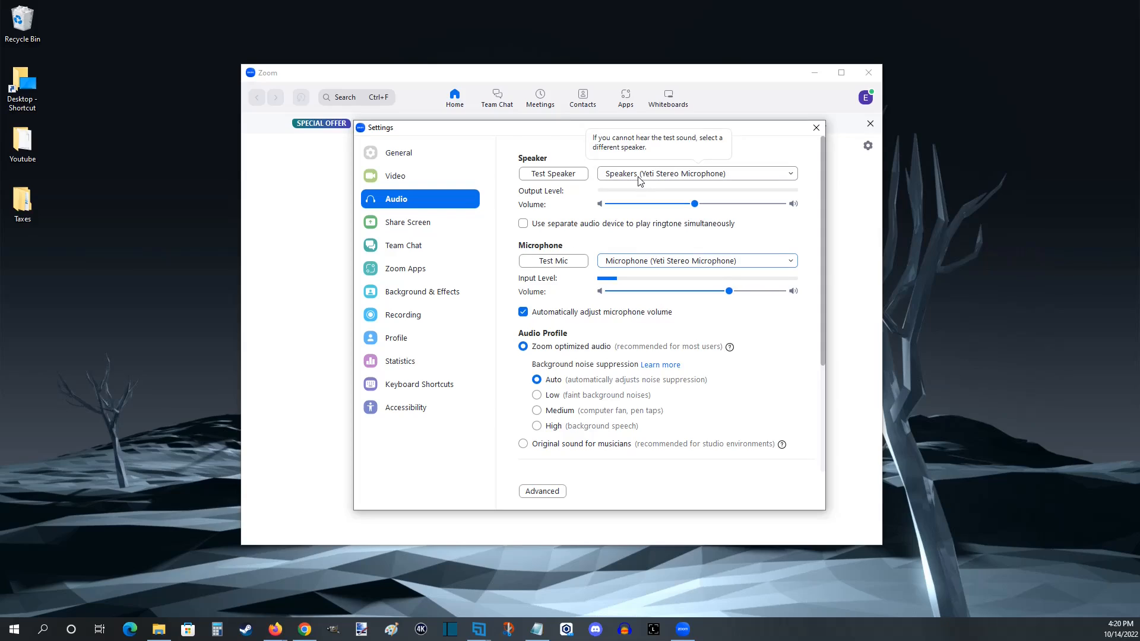
click(697, 174)
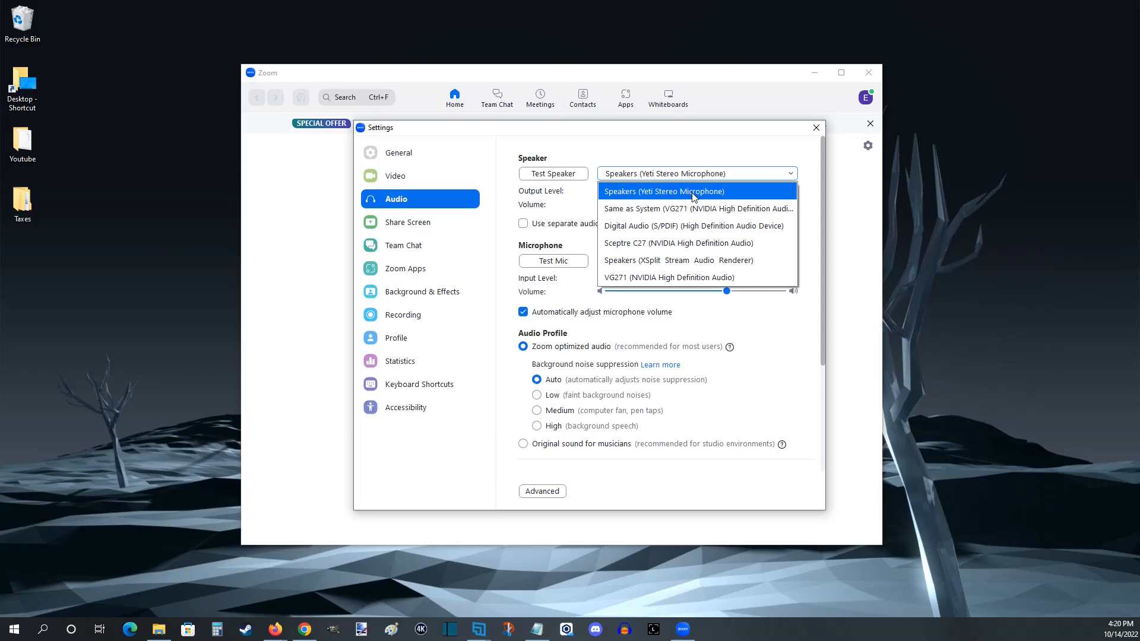
mouse_move(733, 266)
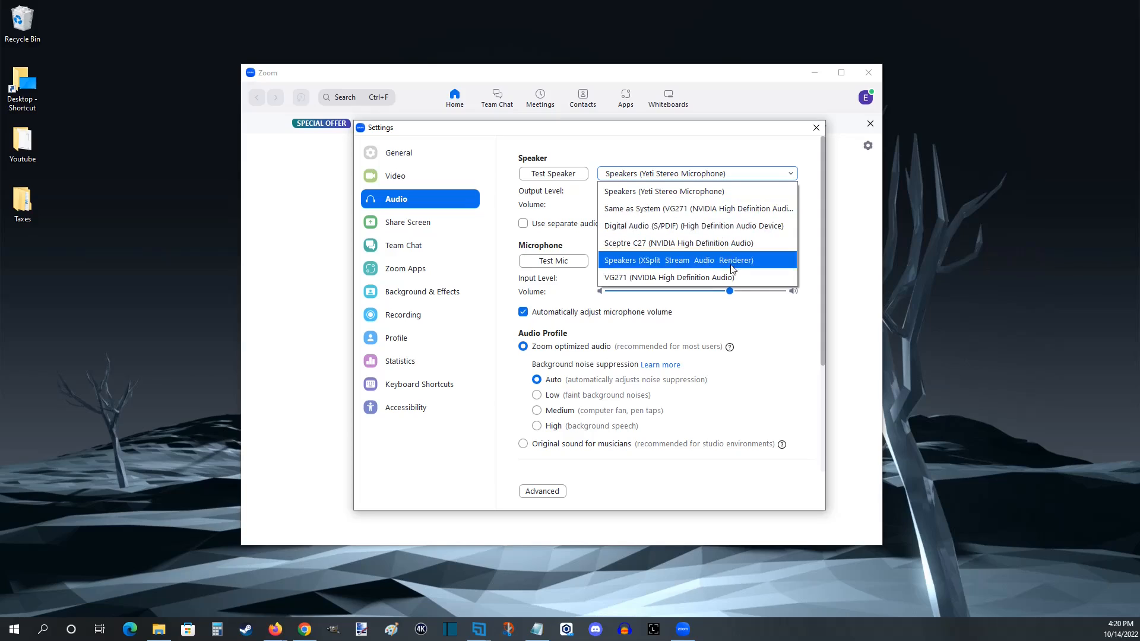
mouse_move(699, 226)
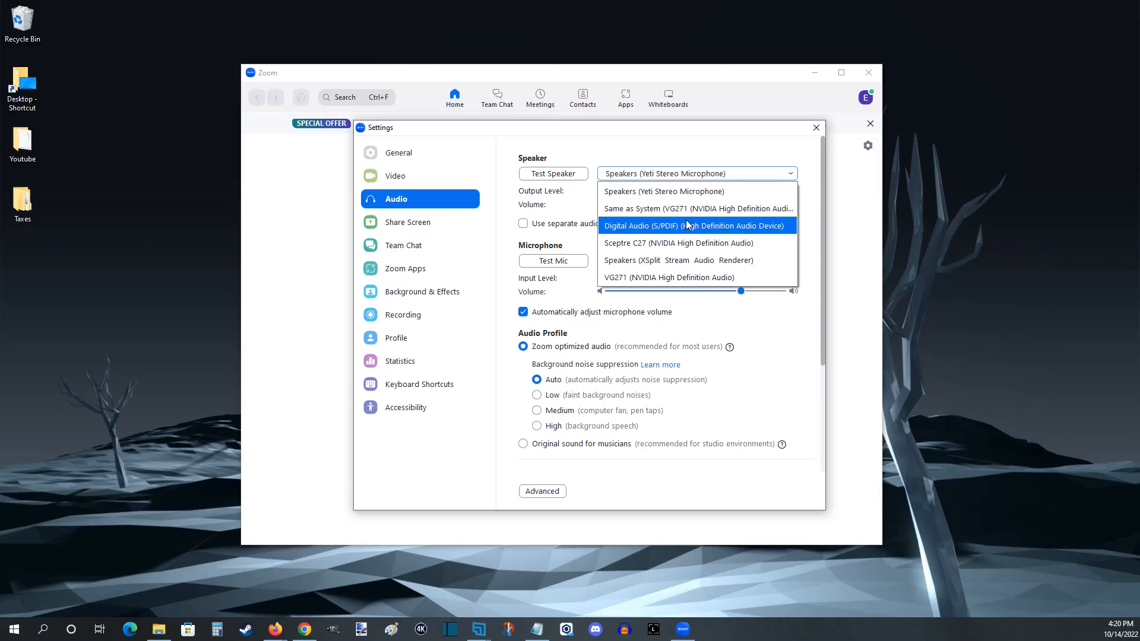
click(663, 191)
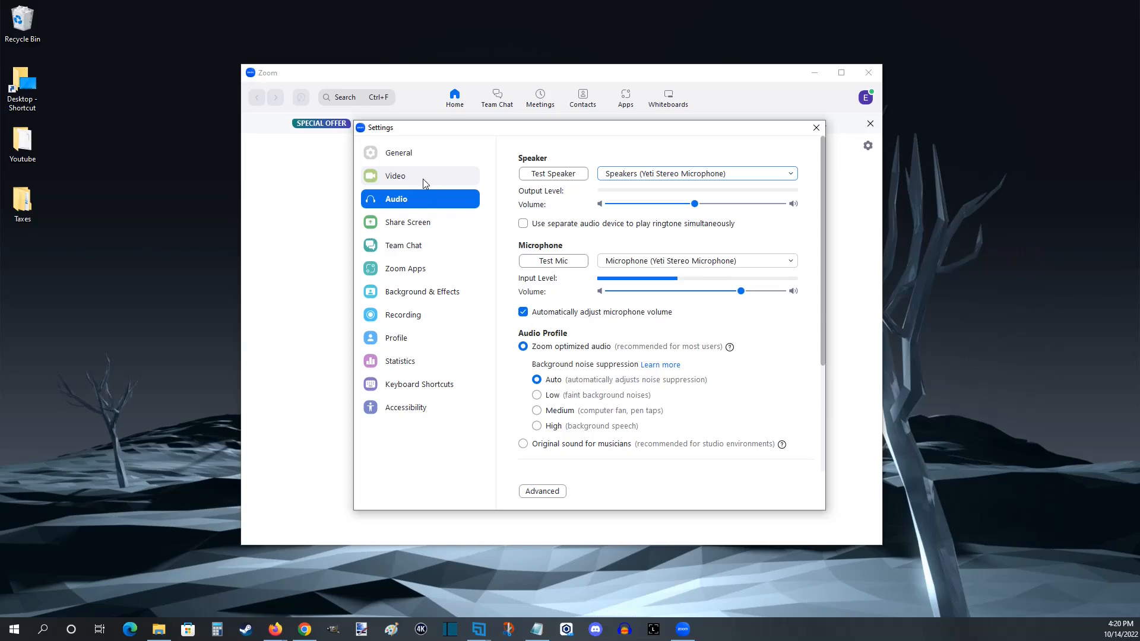
On the Video page, browse the camera list with Game Capture HD60 S selected.
click(396, 176)
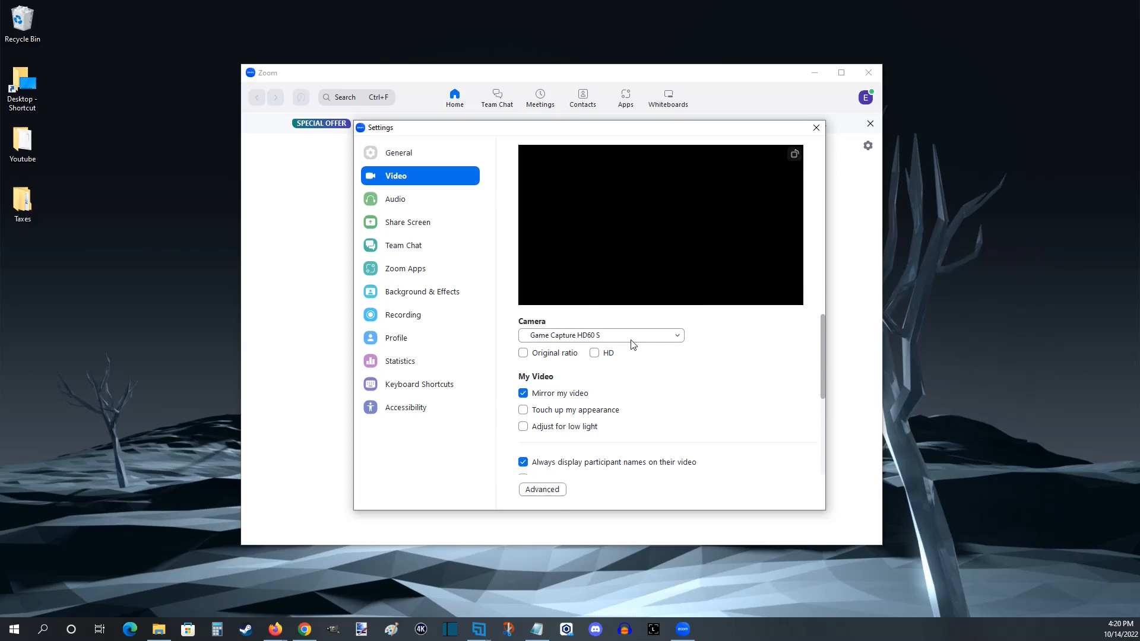
click(601, 336)
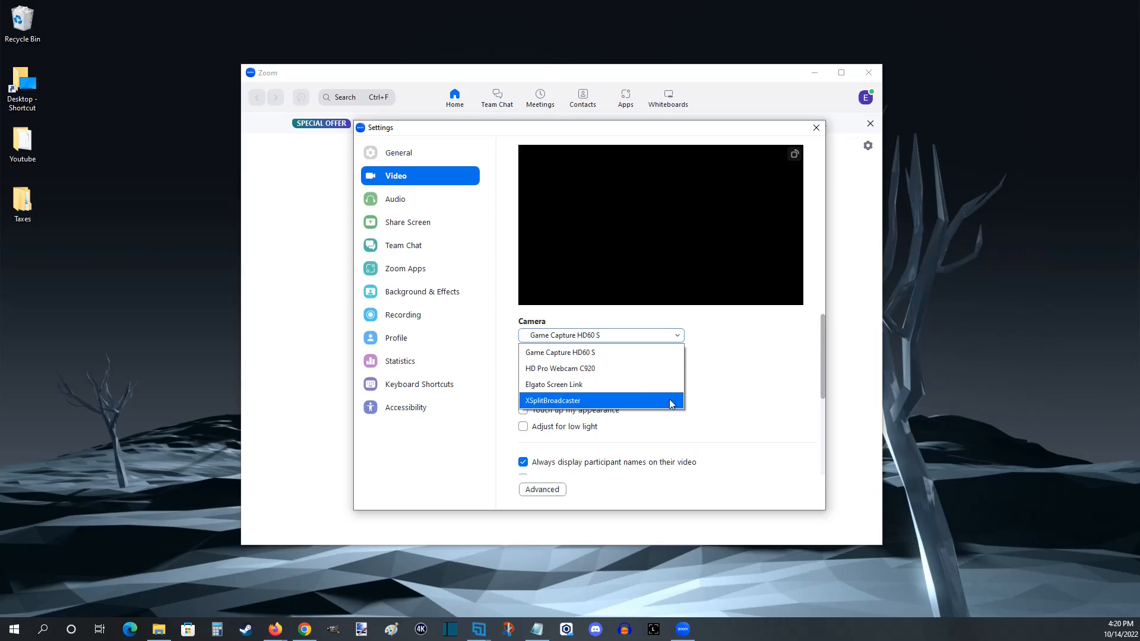
mouse_move(585, 375)
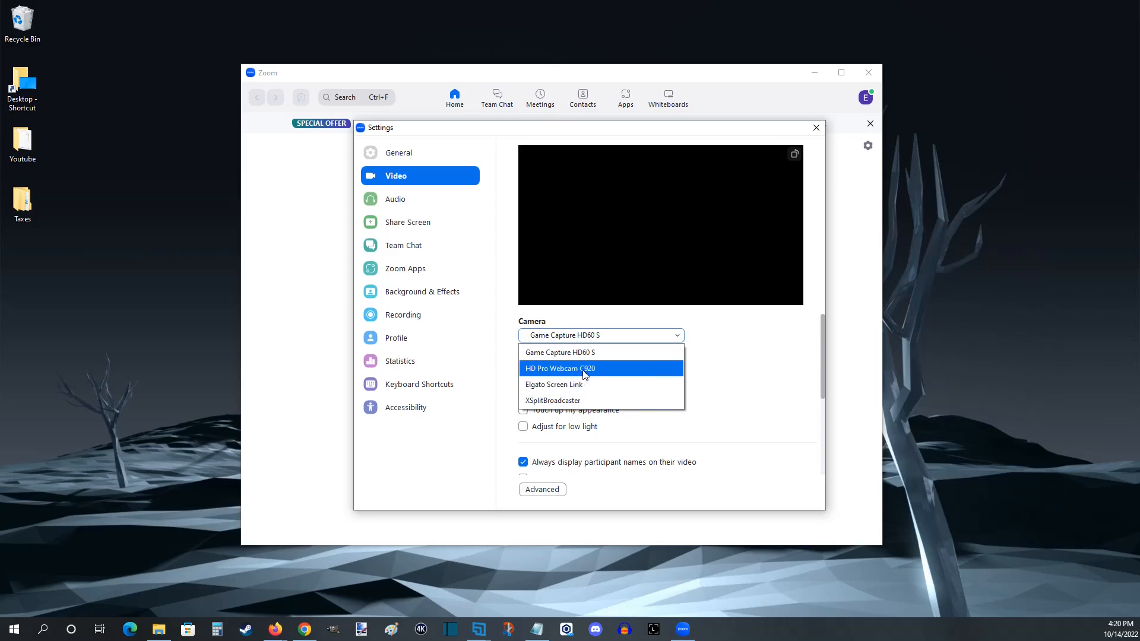
mouse_move(595, 377)
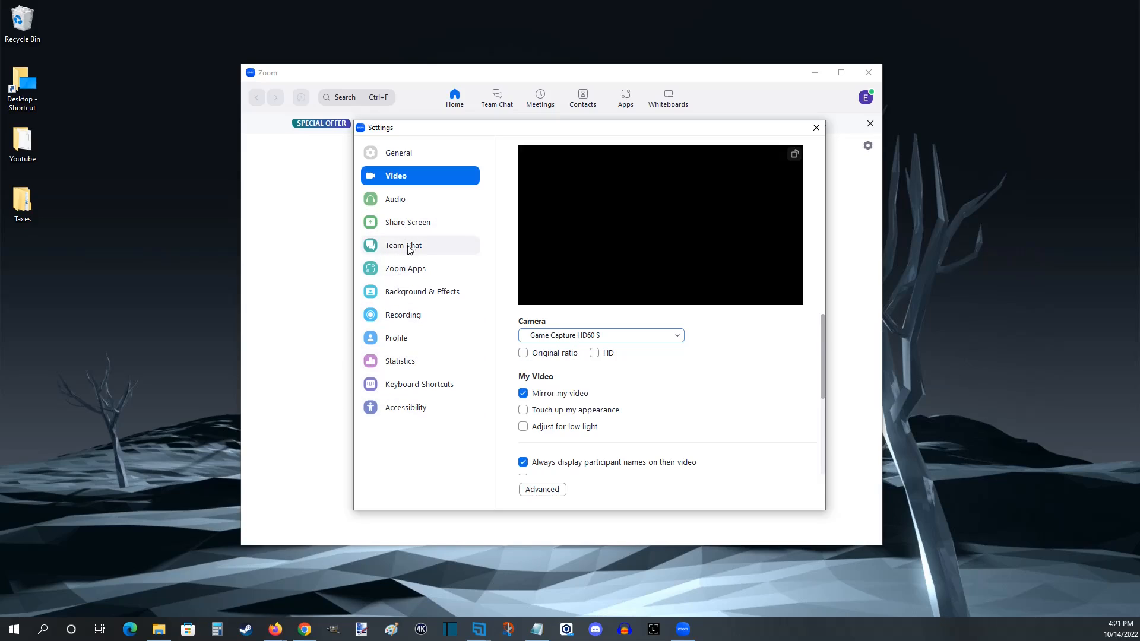
mouse_move(453, 318)
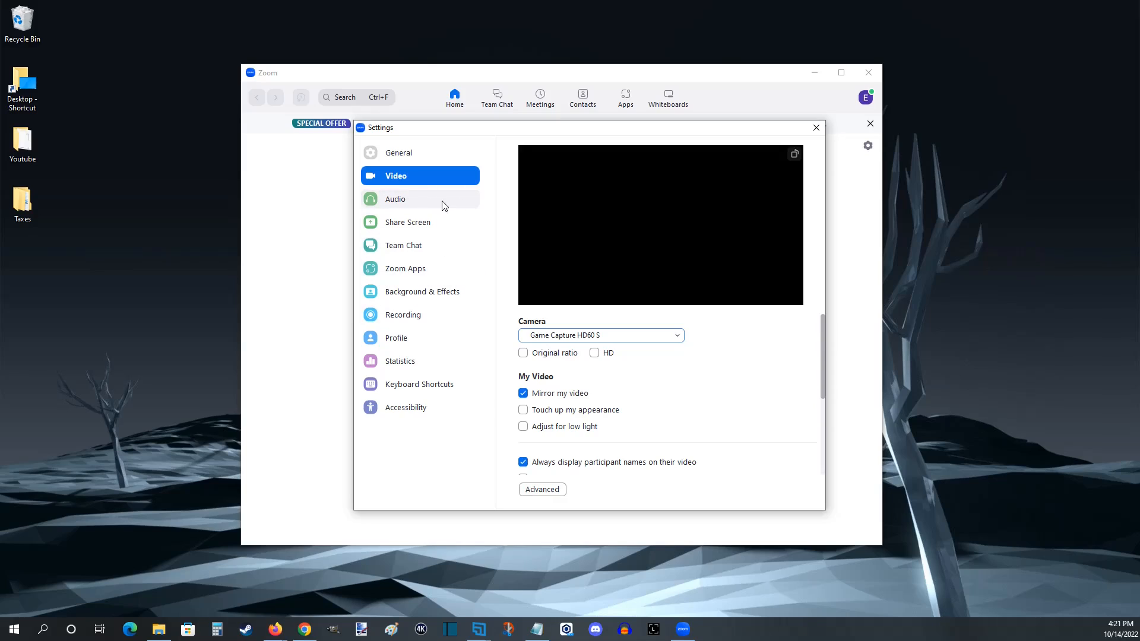
mouse_move(409, 205)
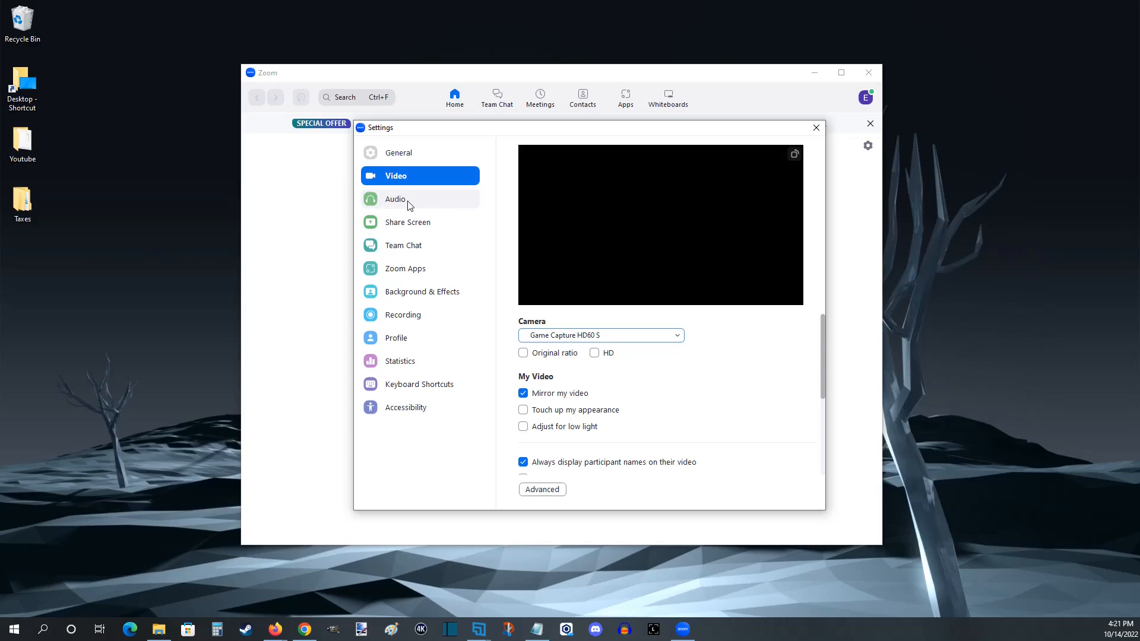